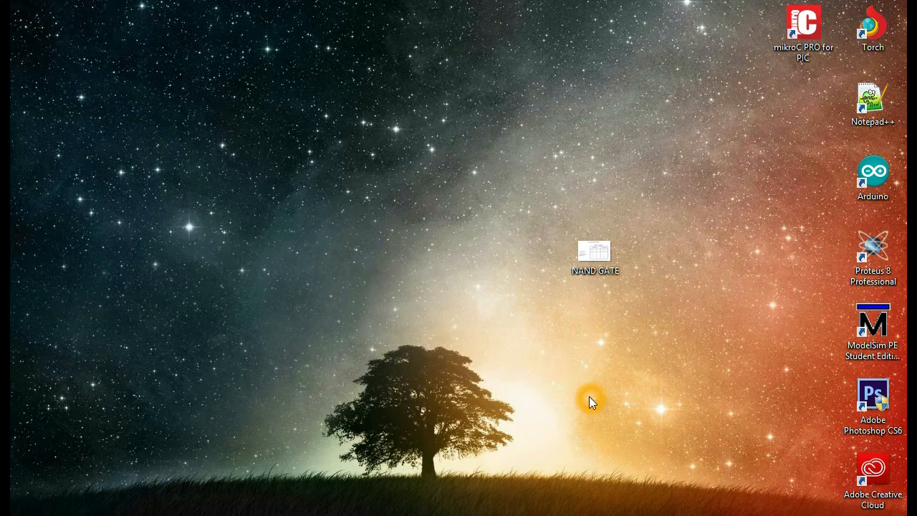
- Review the NAND gate truth table image and close it
left_click(595, 255)
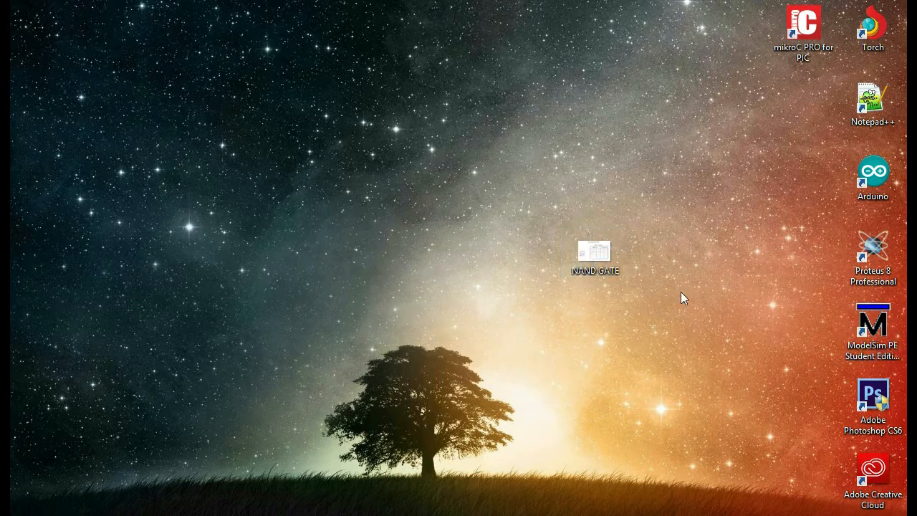
left_click(595, 255)
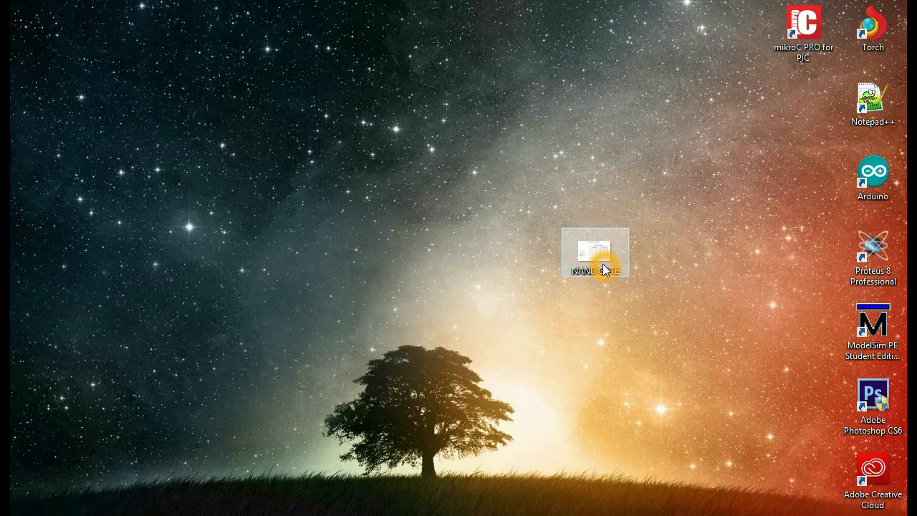
double_click(595, 252)
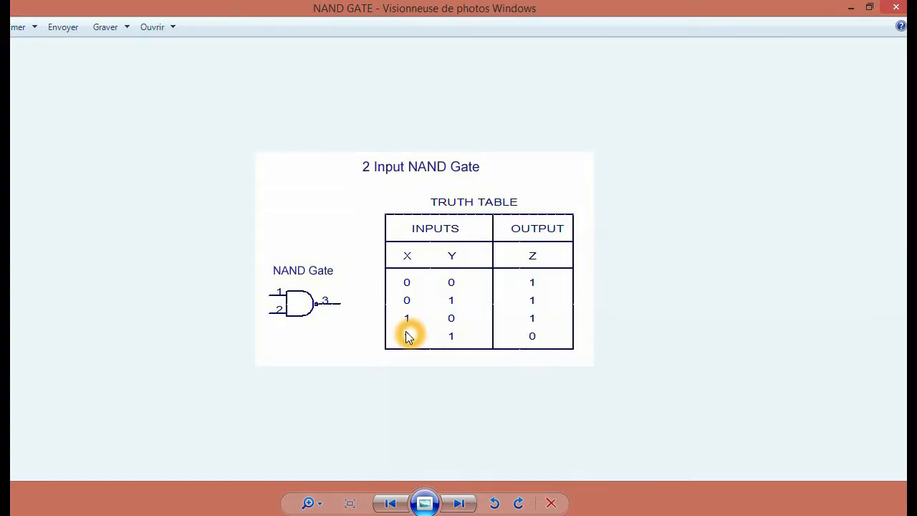
mouse_move(718, 403)
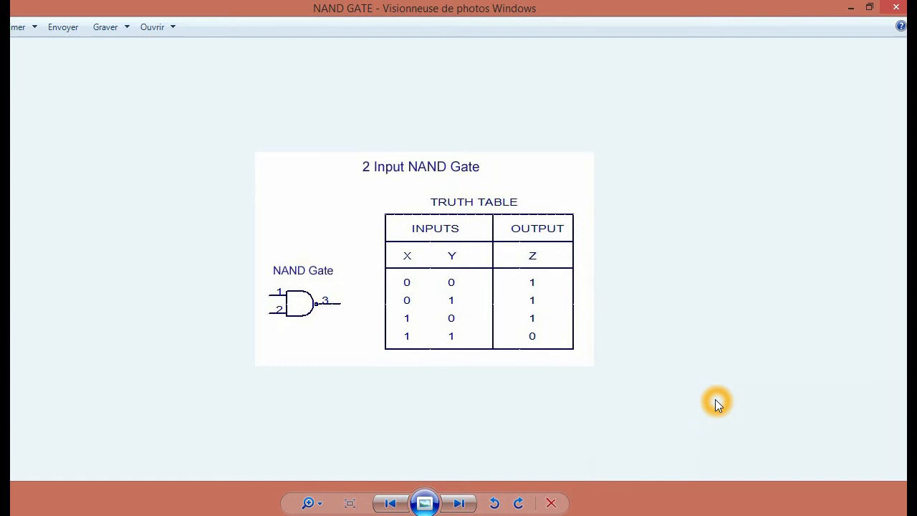
mouse_move(894, 20)
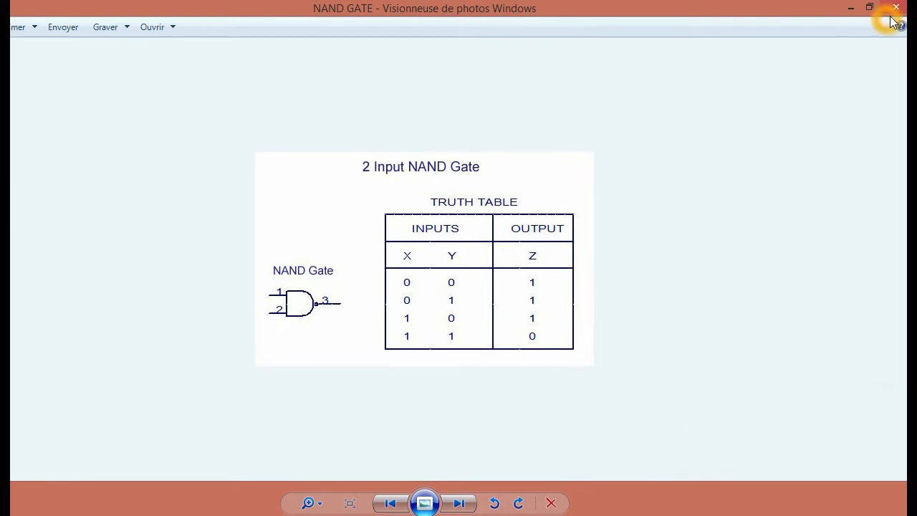
left_click(895, 9)
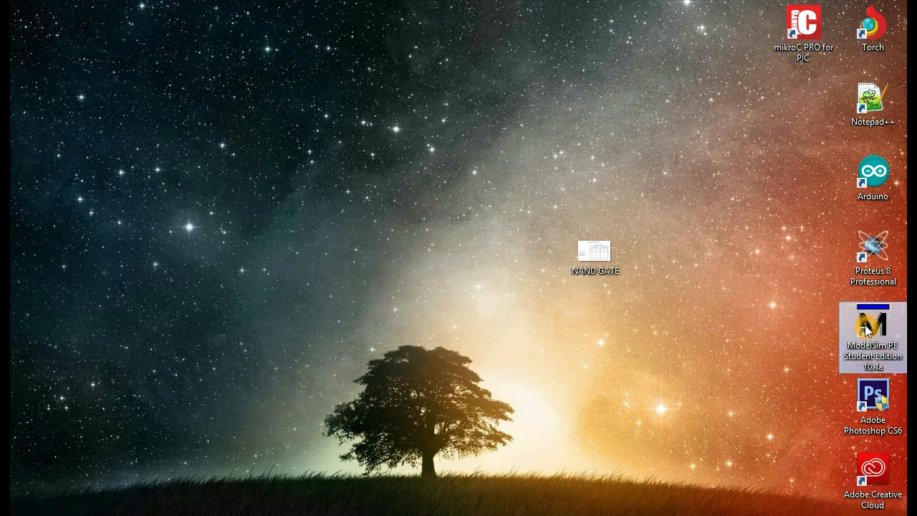
- Launch ModelSim and start creating a new project from the Jumpstart welcome dialog
double_click(872, 327)
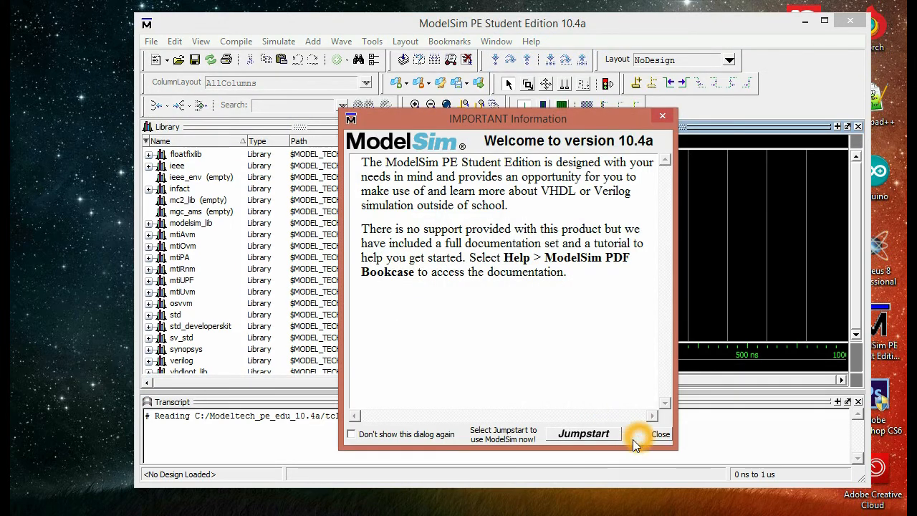
left_click(583, 432)
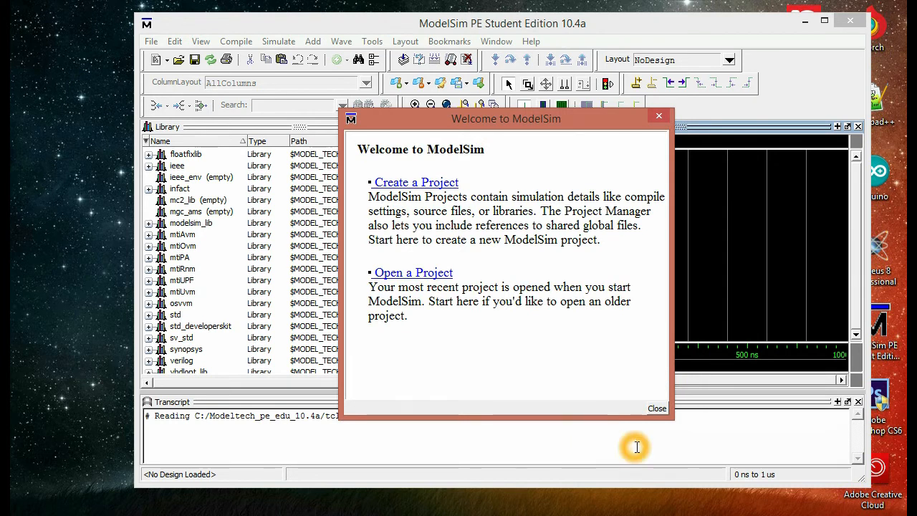
left_click(415, 182)
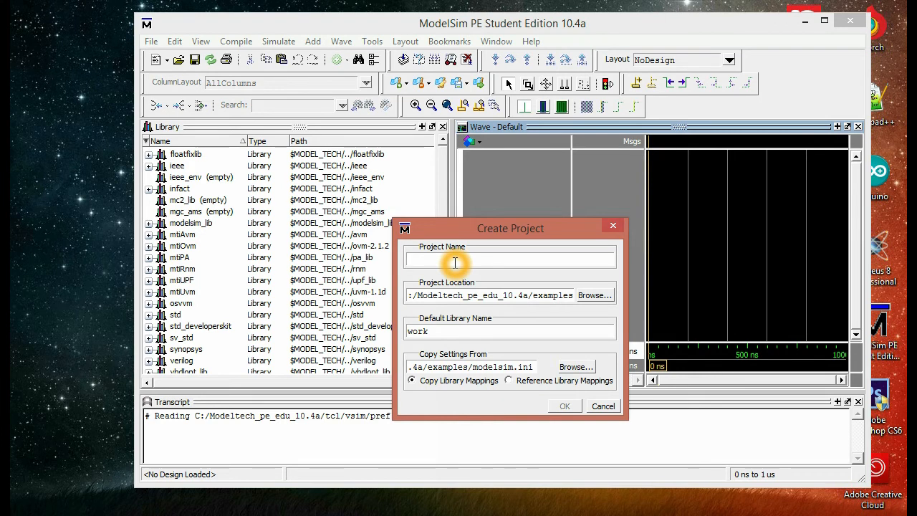
- Name the project NandGate, place it in a new folder inside Documents, and create it
type("Nand")
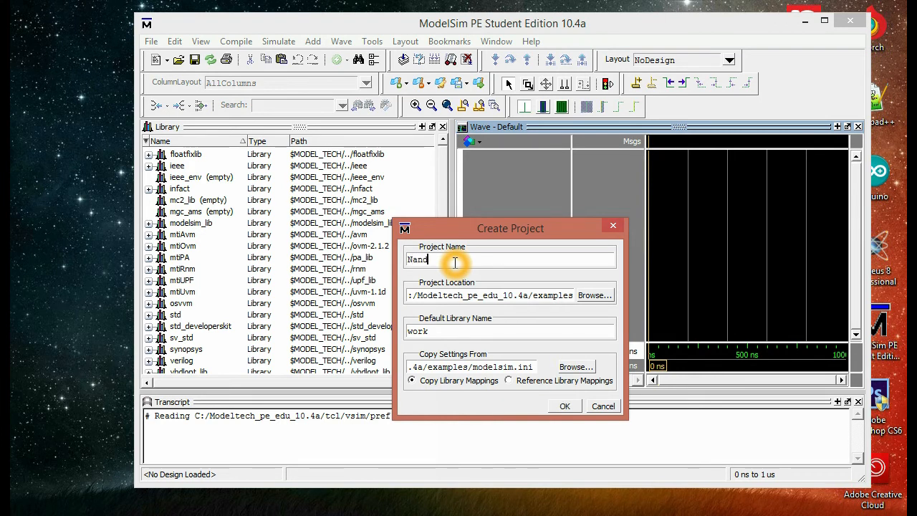
type("Gate")
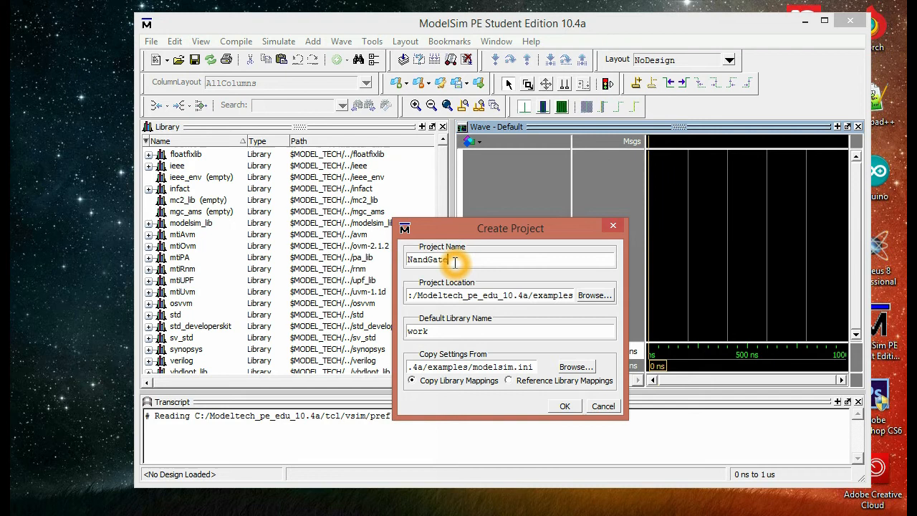
left_click(593, 296)
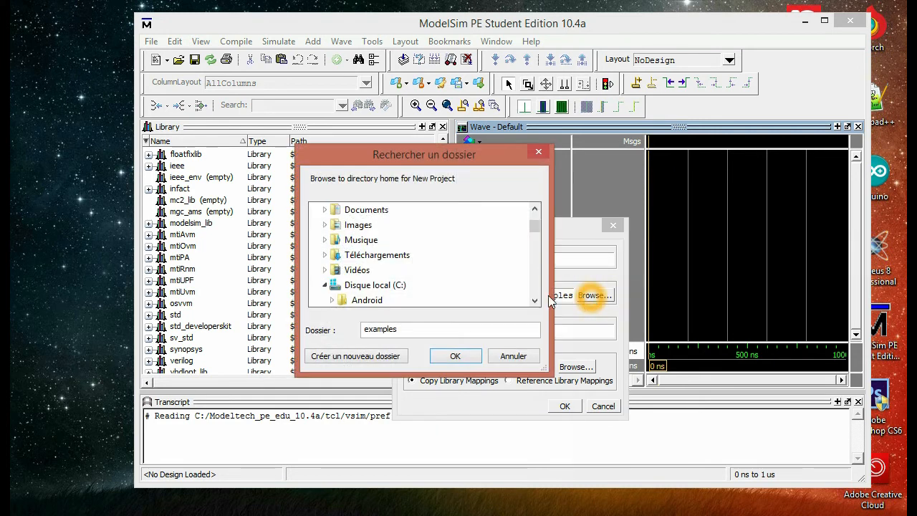
left_click(366, 209)
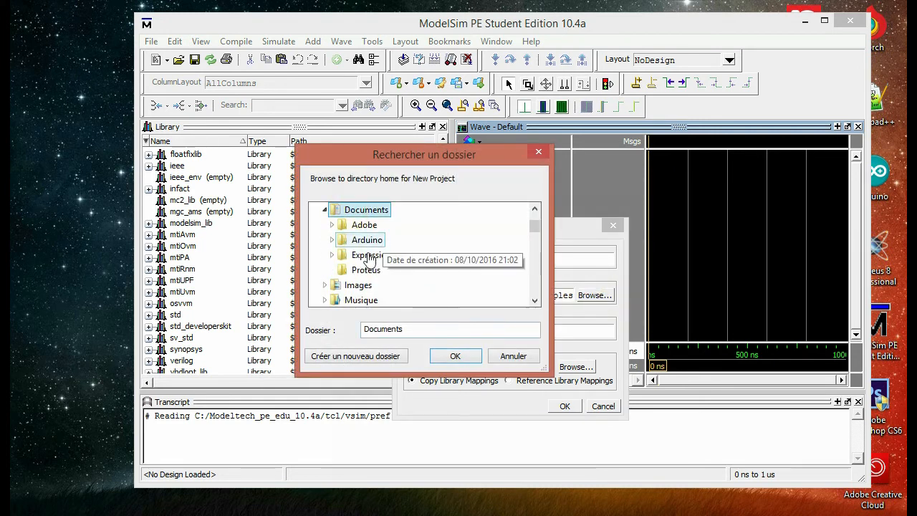
left_click(356, 356)
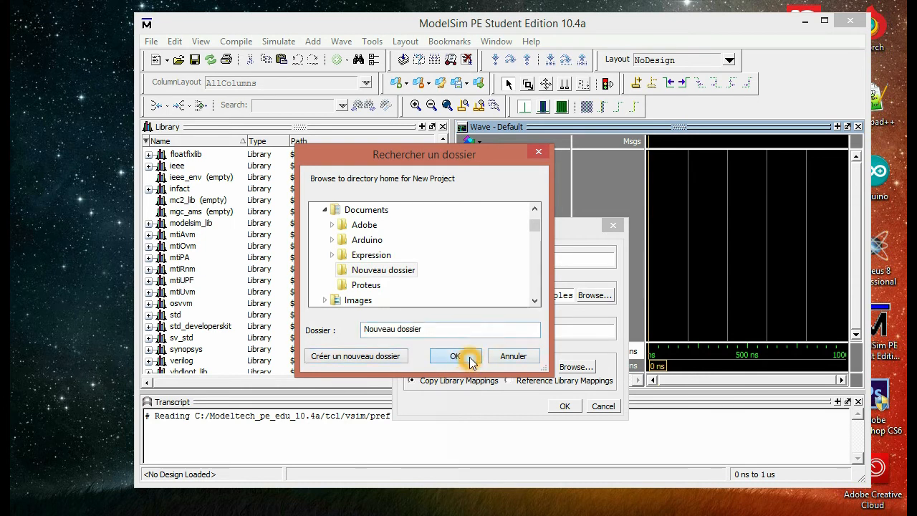
left_click(456, 356)
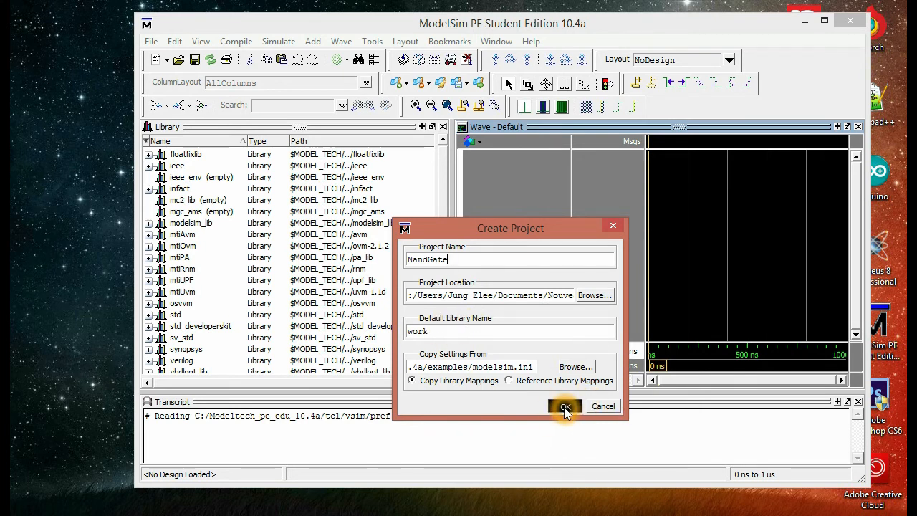
left_click(565, 407)
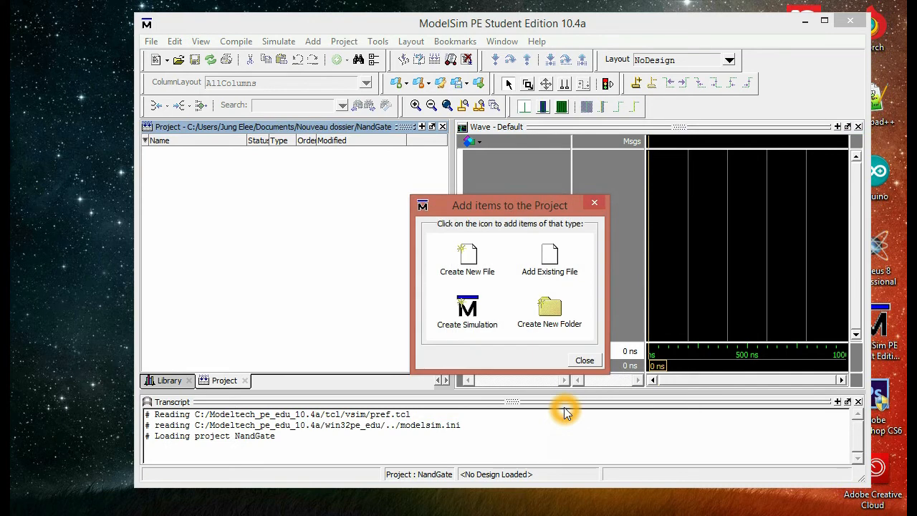
mouse_move(507, 258)
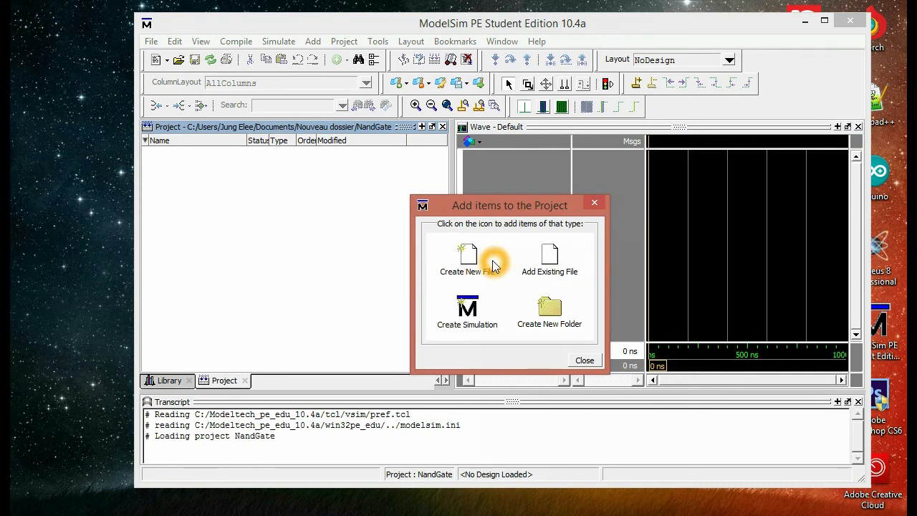
- Create a new VHDL file named Nand1 in the project and close the add-items window
left_click(467, 258)
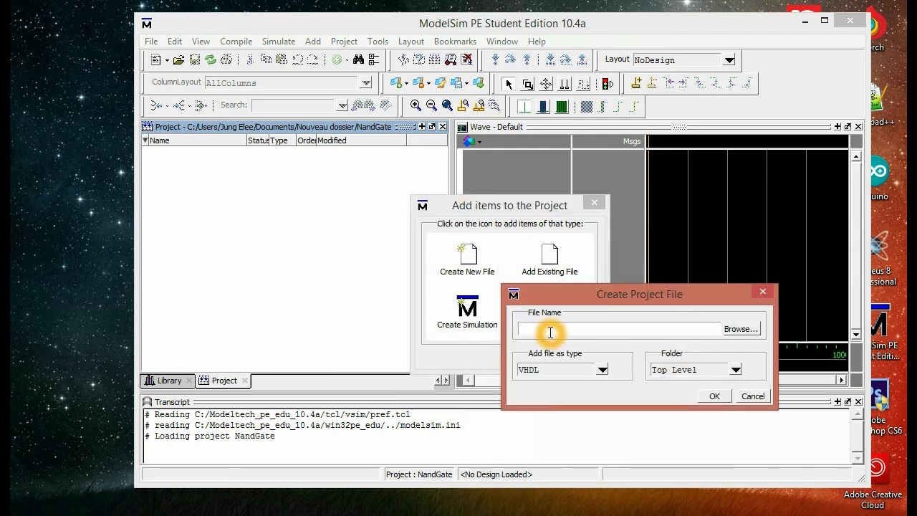
type("Nand")
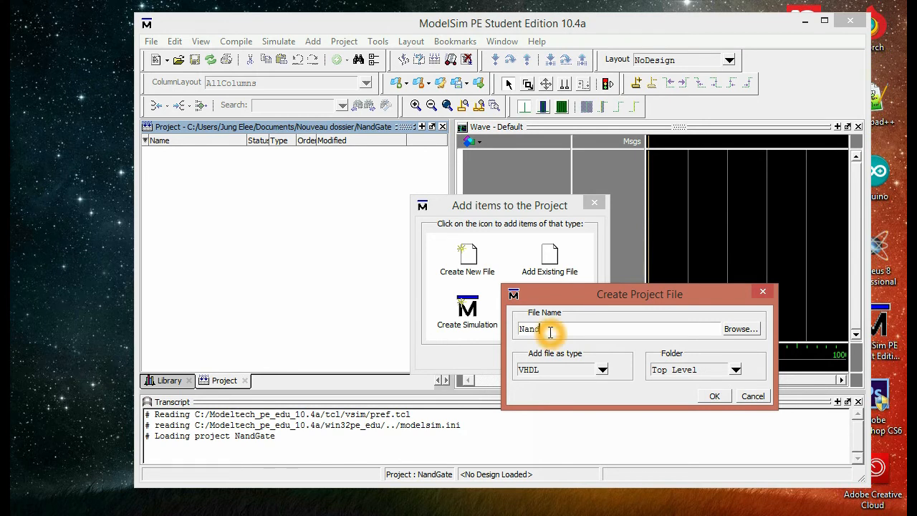
type("1")
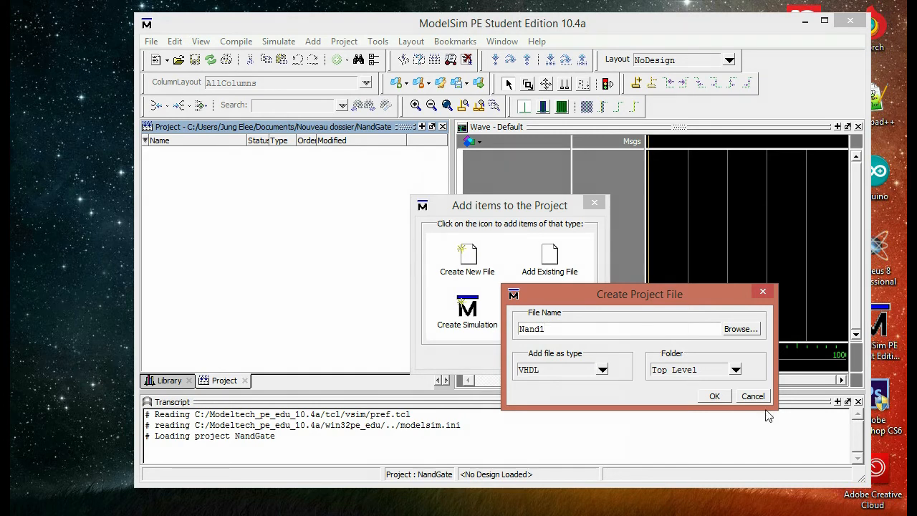
left_click(714, 395)
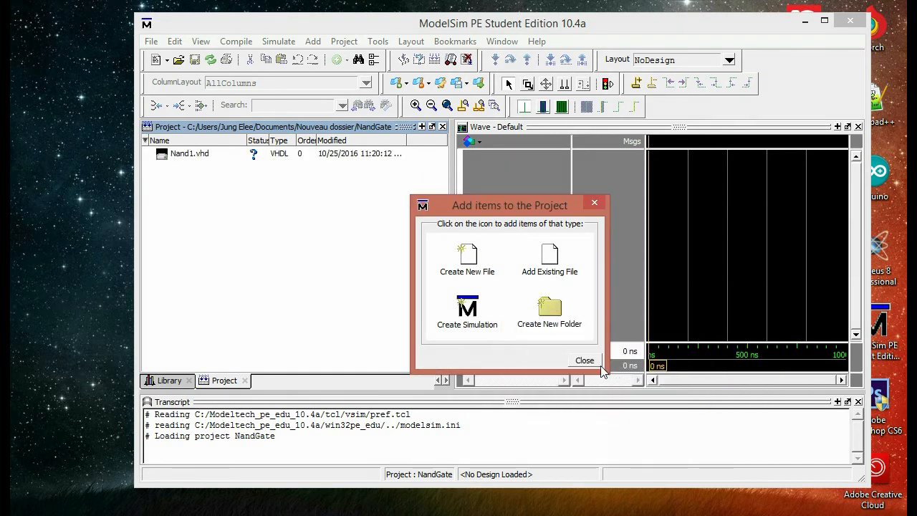
left_click(585, 361)
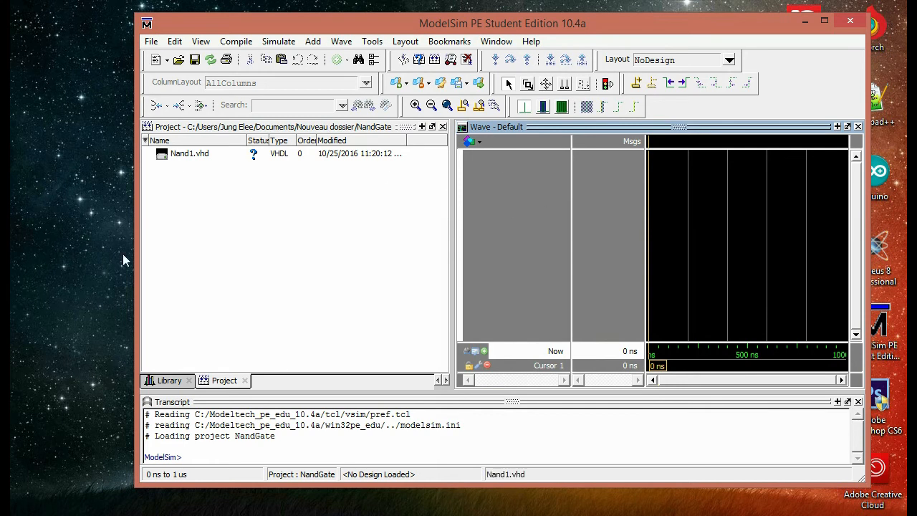
left_click(169, 381)
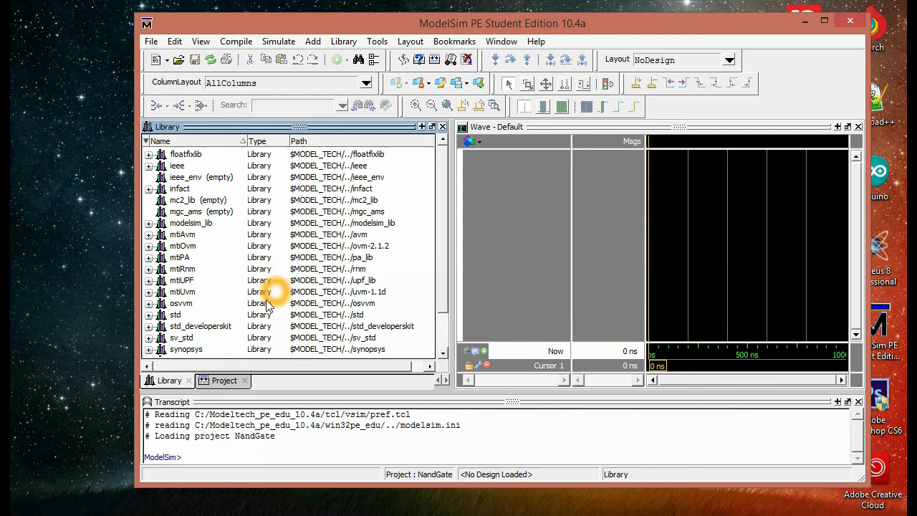
scroll("down", 3)
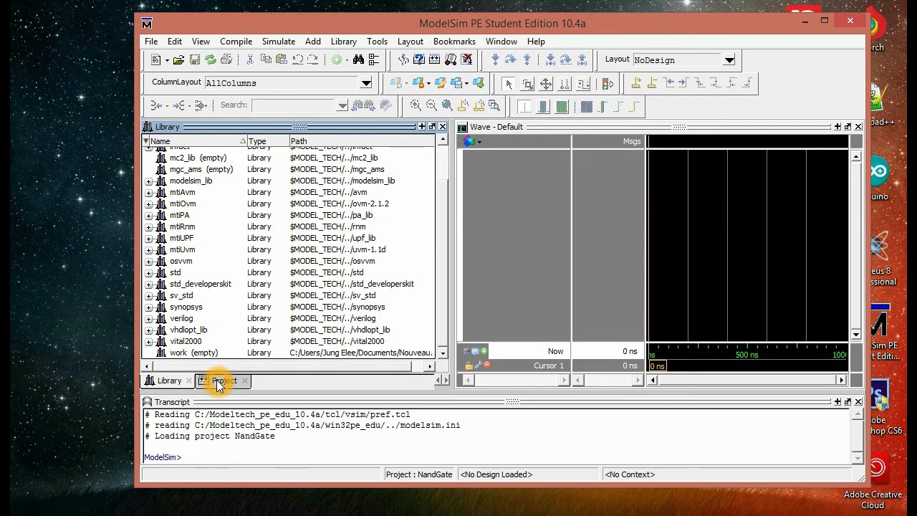
left_click(224, 381)
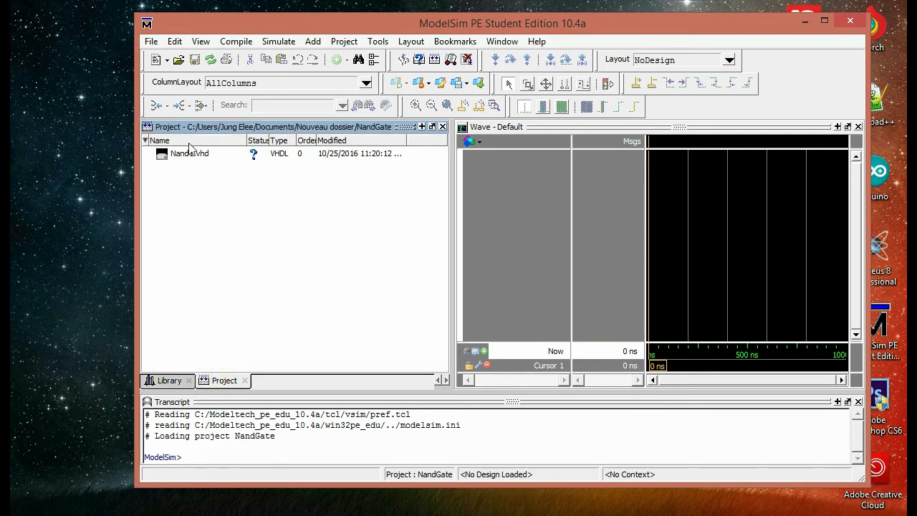
left_click(189, 153)
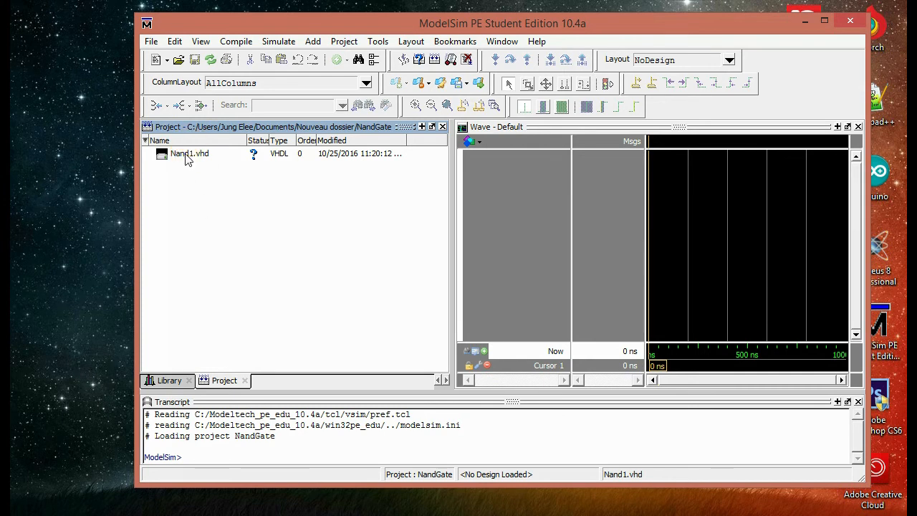
left_click(189, 153)
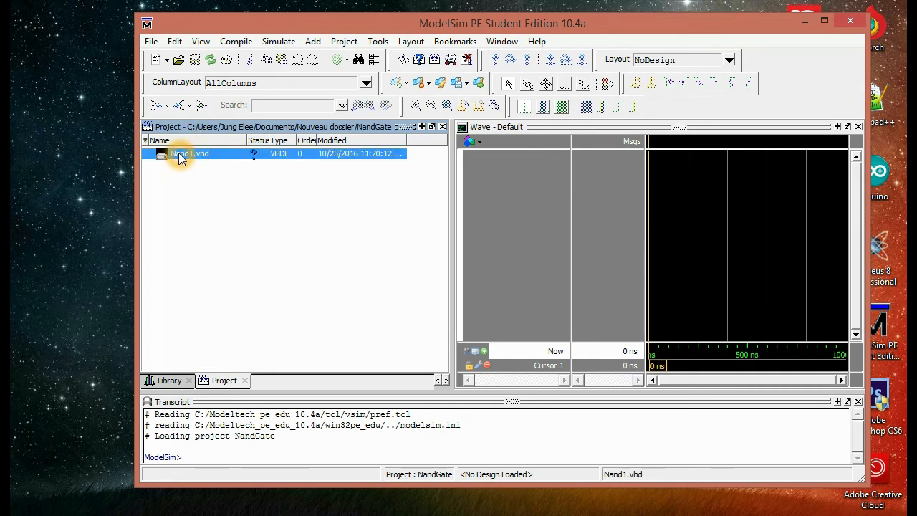
- Write the NAND gate VHDL in Nand1.vhd: ieee library, nandEntity with ports A, B, F, and nandArch
double_click(190, 153)
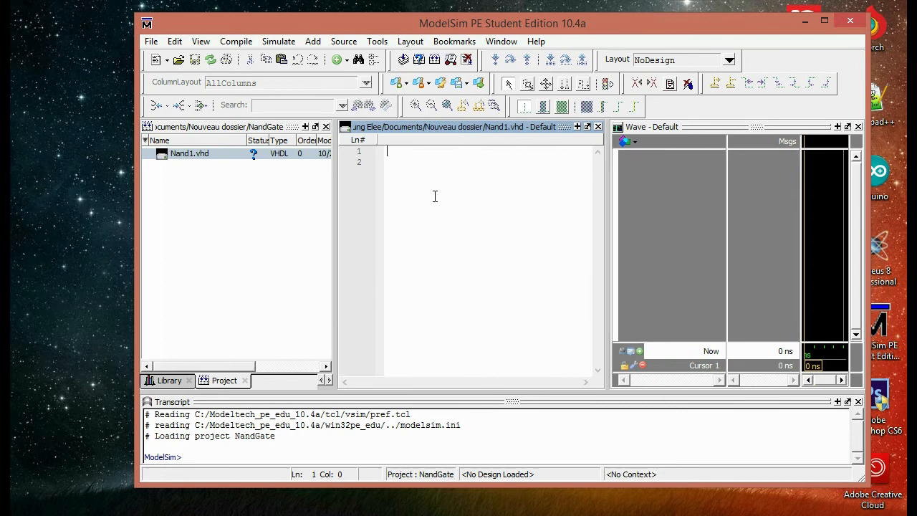
left_click(436, 195)
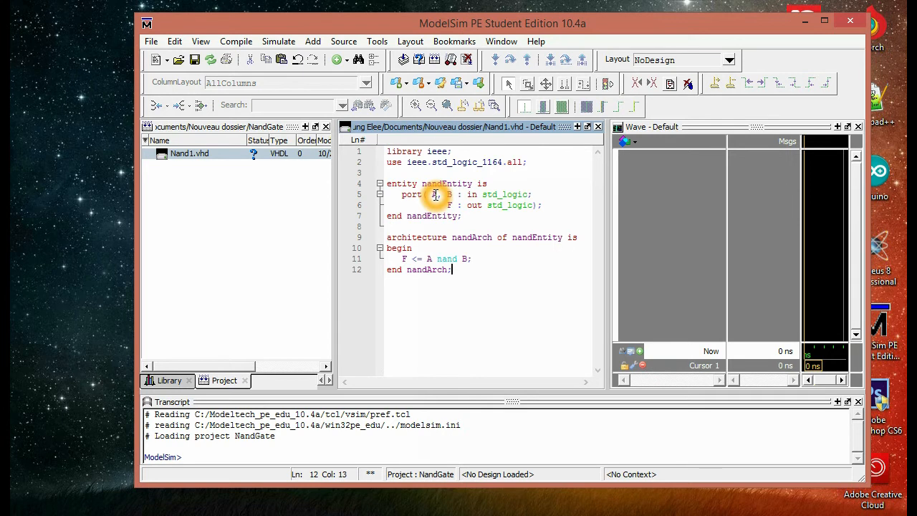
left_click(189, 153)
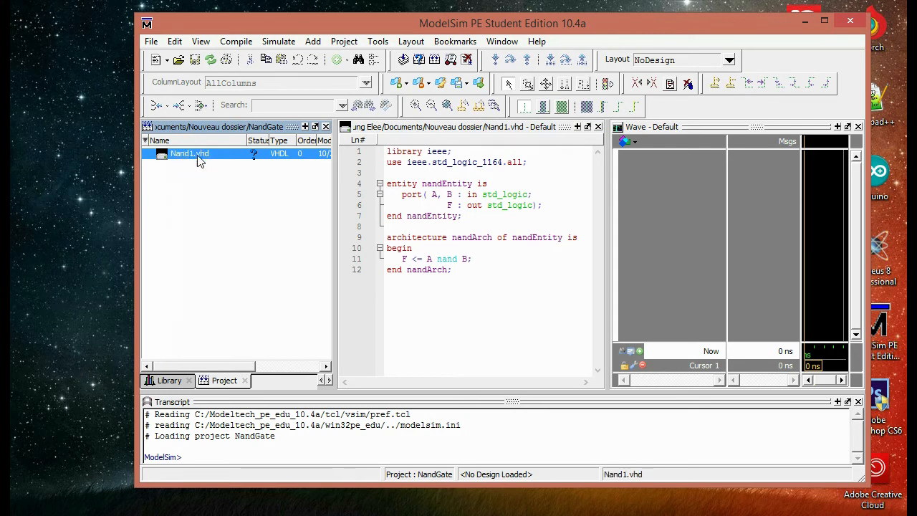
mouse_move(235, 40)
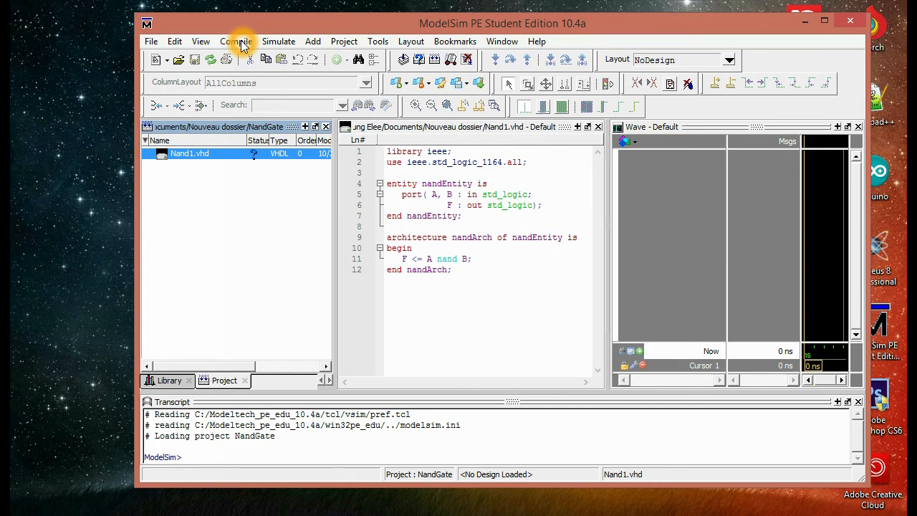
- Compile the selected Nand1.vhd; the transcript reports one error
left_click(235, 40)
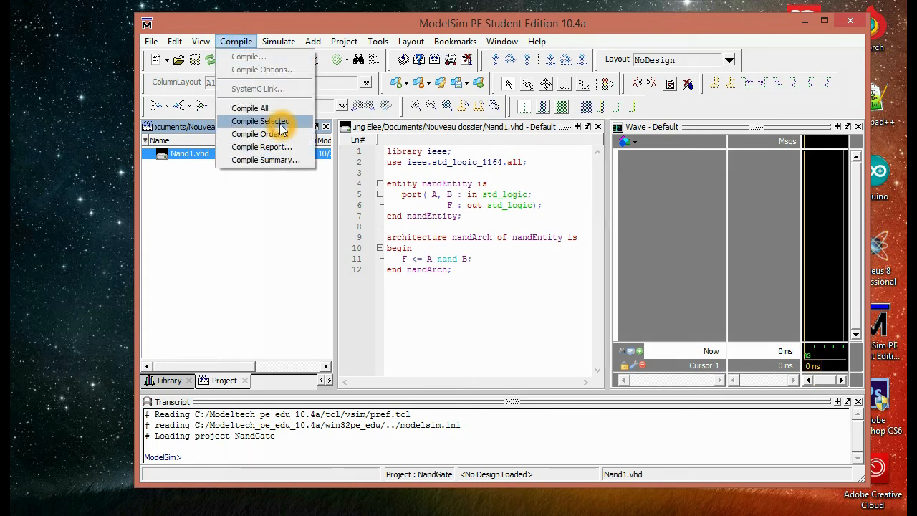
left_click(261, 120)
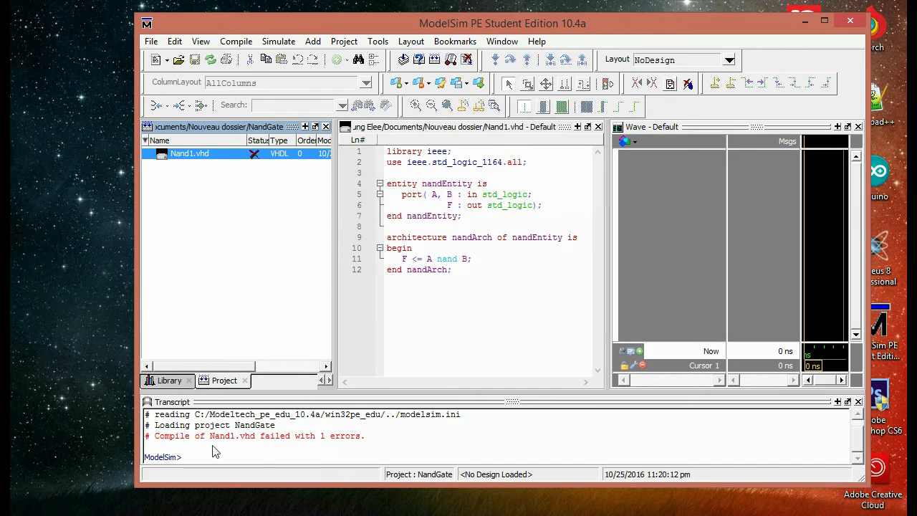
mouse_move(269, 444)
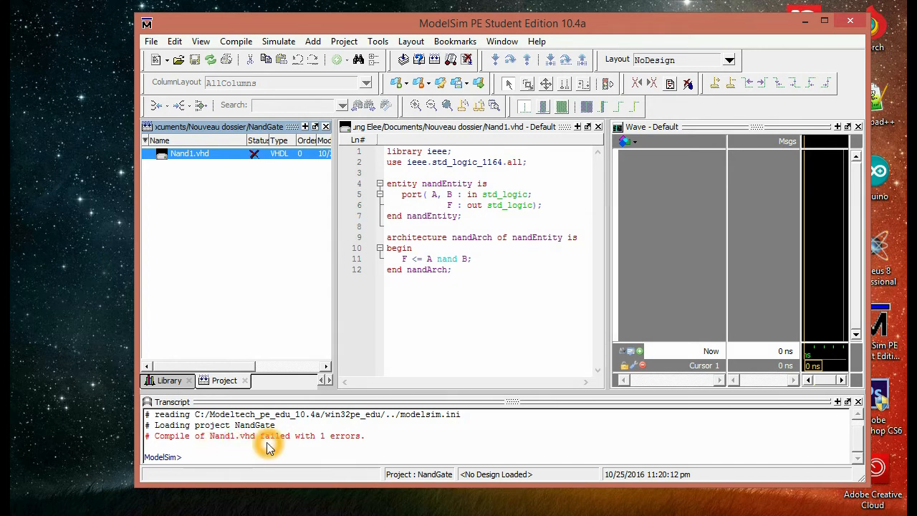
mouse_move(201, 443)
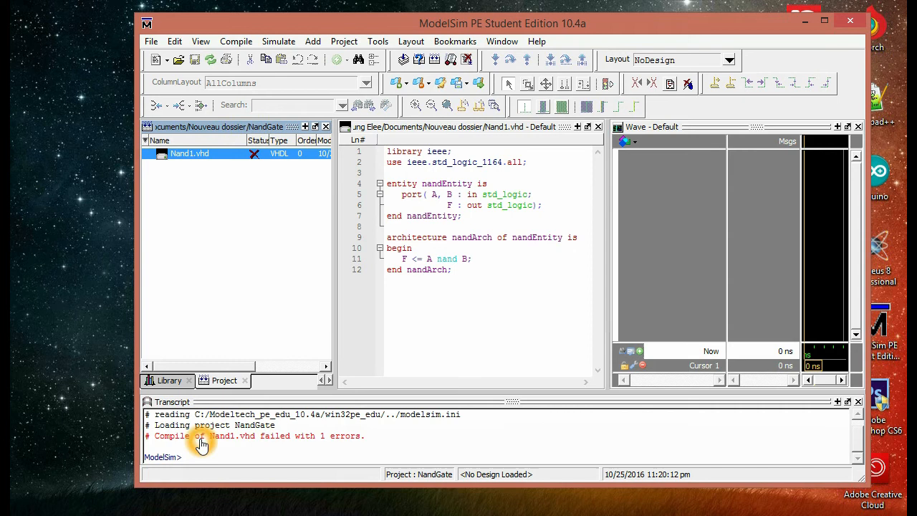
mouse_move(270, 451)
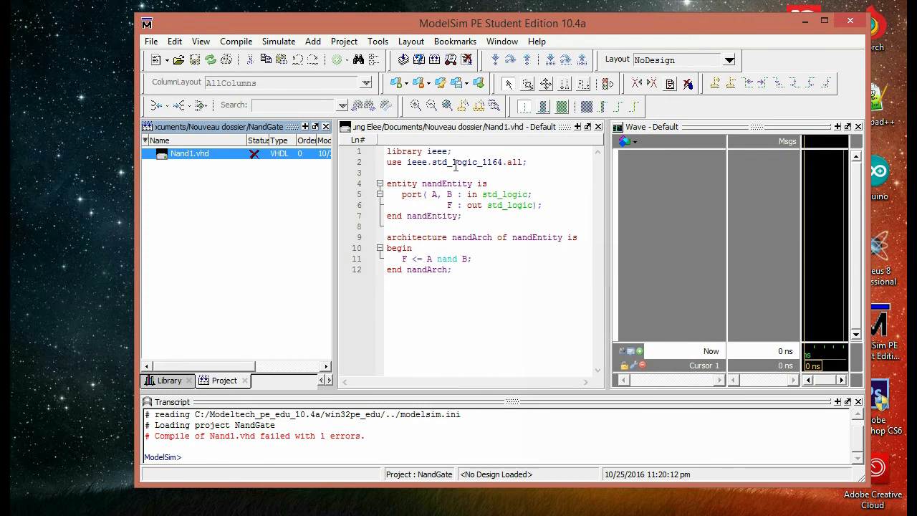
mouse_move(471, 318)
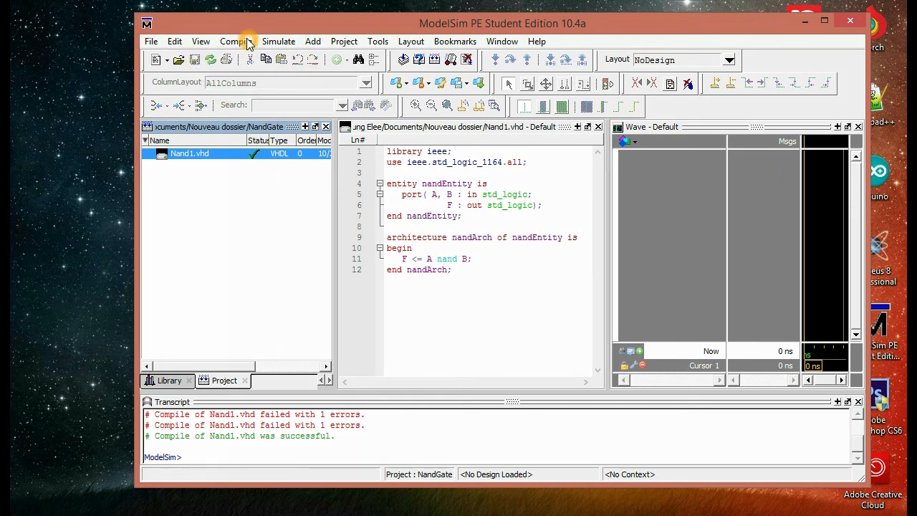
- Recompile the corrected Nand1.vhd until the transcript reports success
left_click(235, 40)
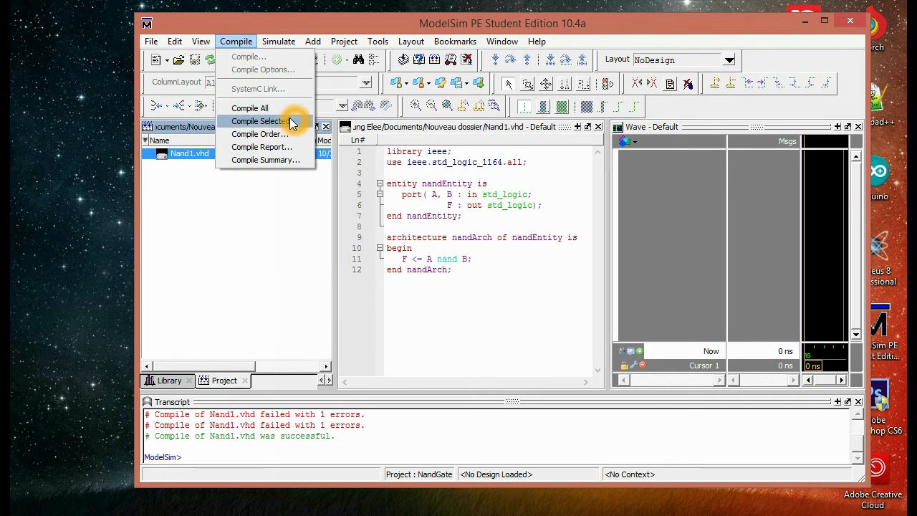
left_click(261, 121)
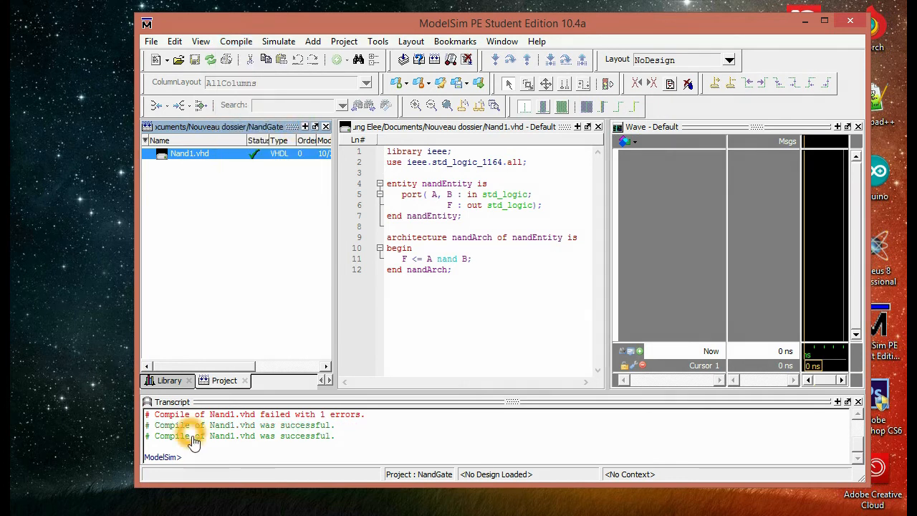
mouse_move(251, 453)
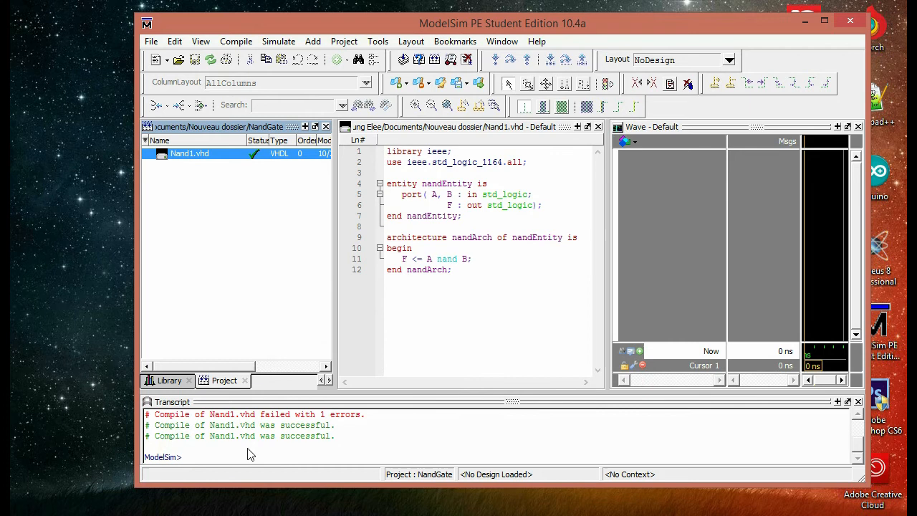
mouse_move(310, 445)
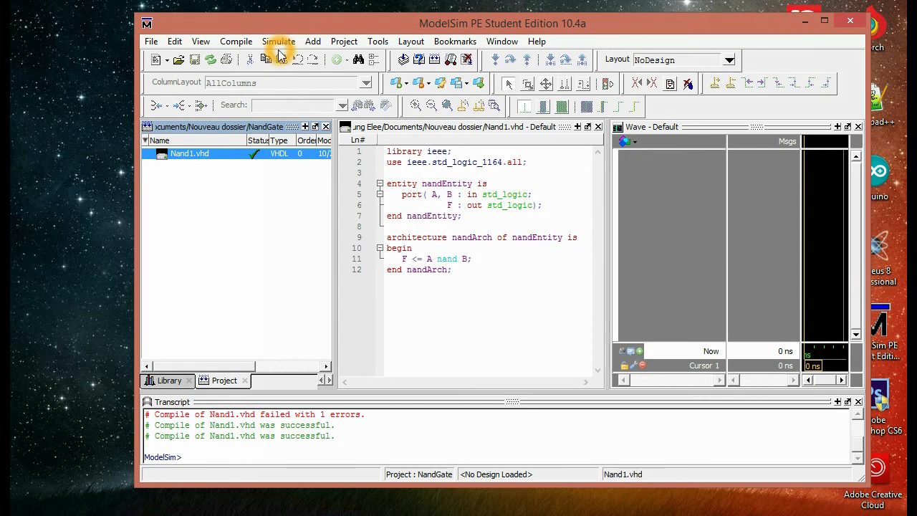
- Start a simulation of nandentity selected from the expanded work library
left_click(278, 40)
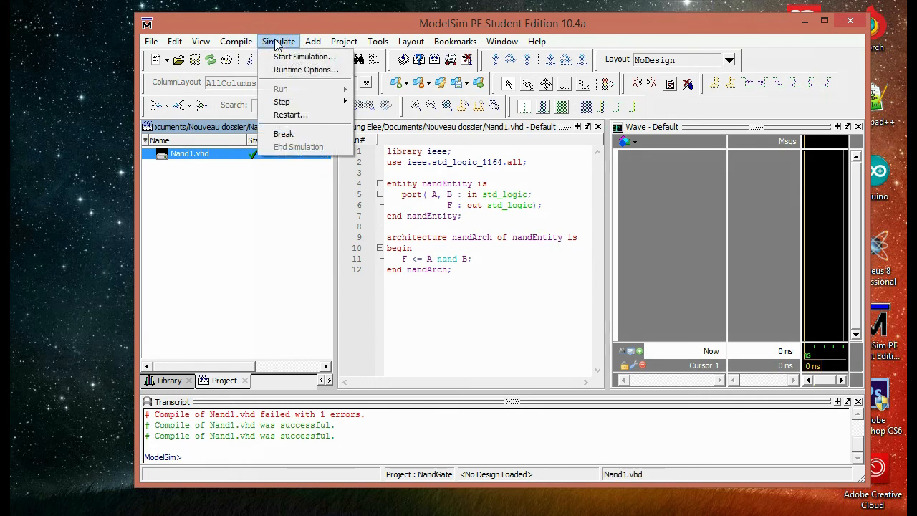
mouse_move(304, 58)
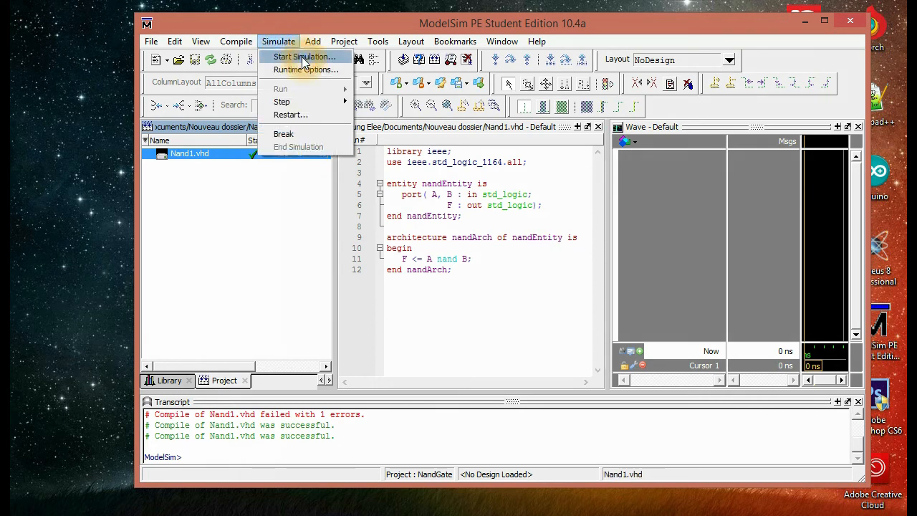
left_click(304, 57)
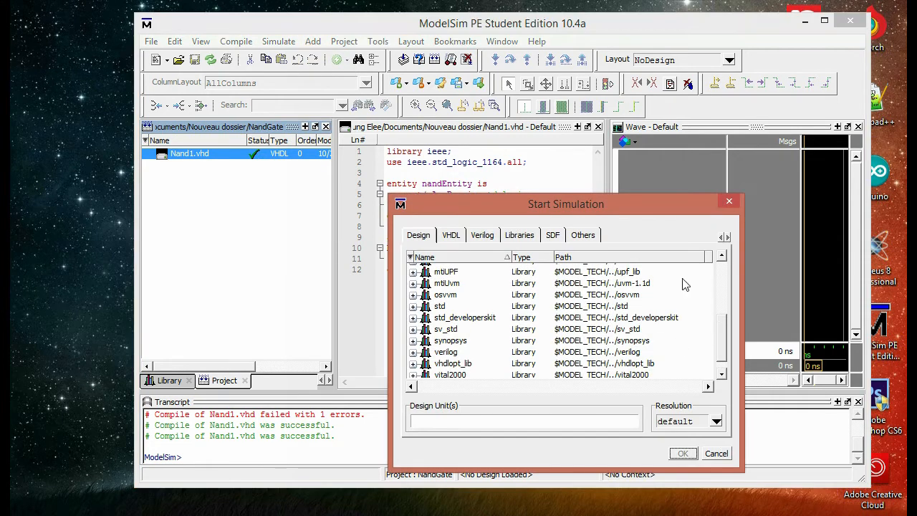
scroll("down", 3)
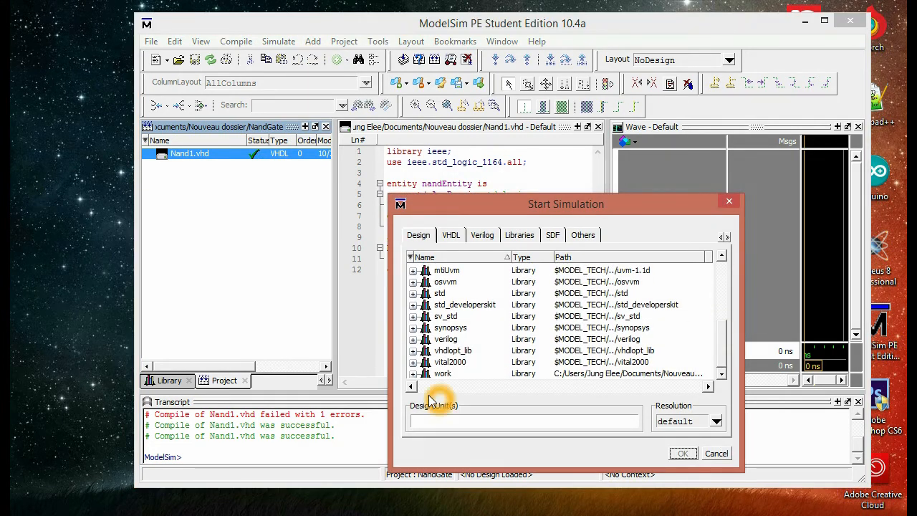
left_click(441, 372)
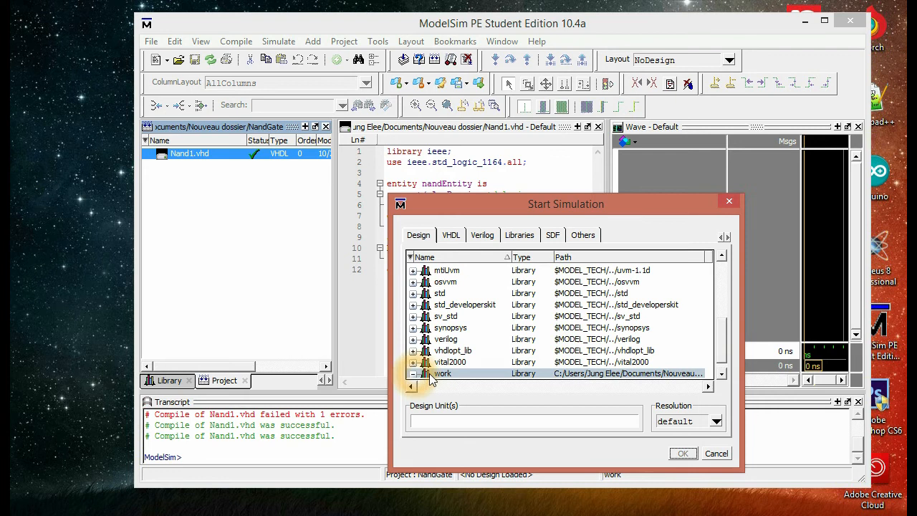
left_click(413, 361)
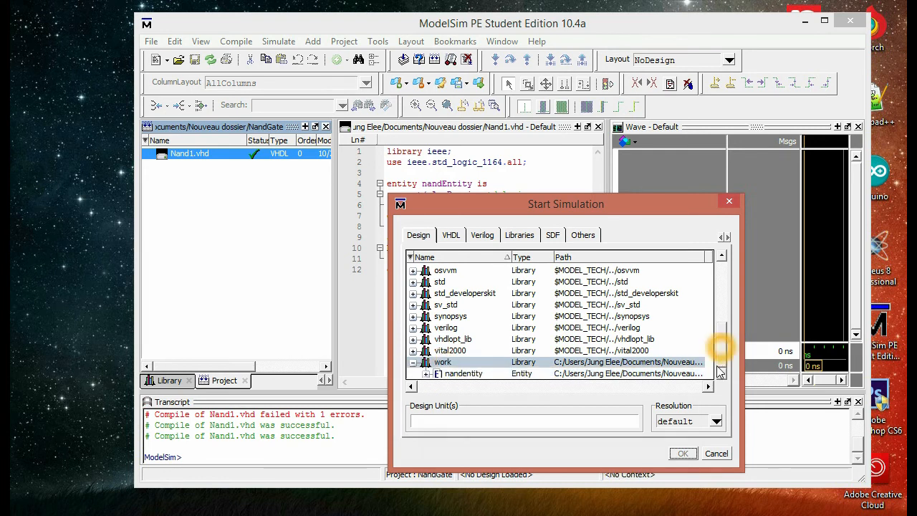
left_click(461, 373)
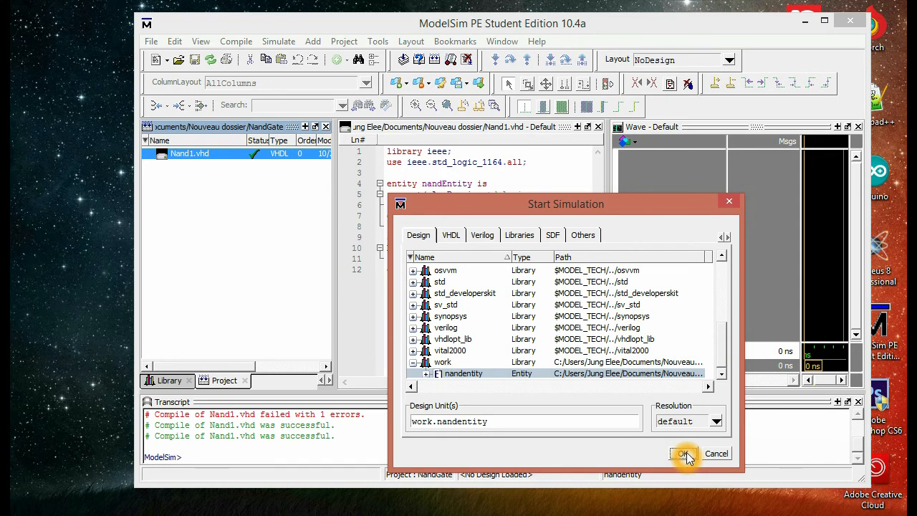
left_click(682, 453)
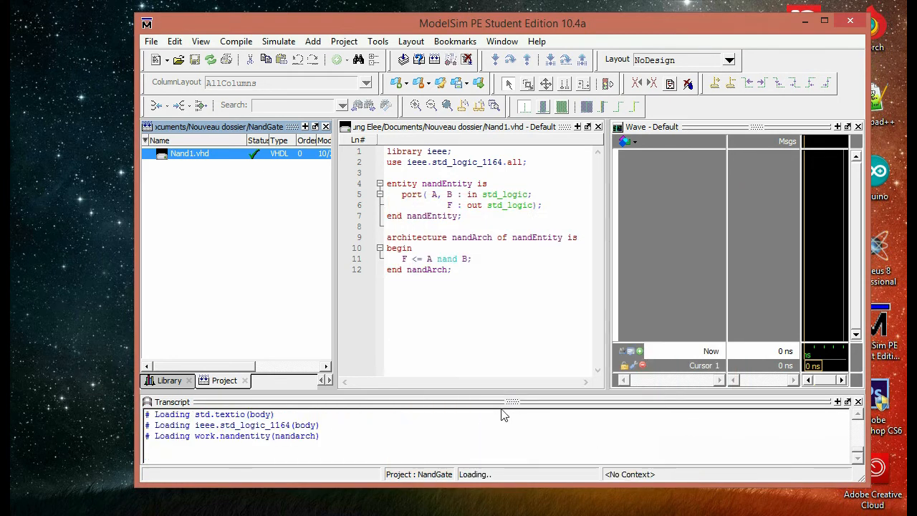
- Add all signals of the nandentity instance to the wave window via Add Wave
left_click(824, 20)
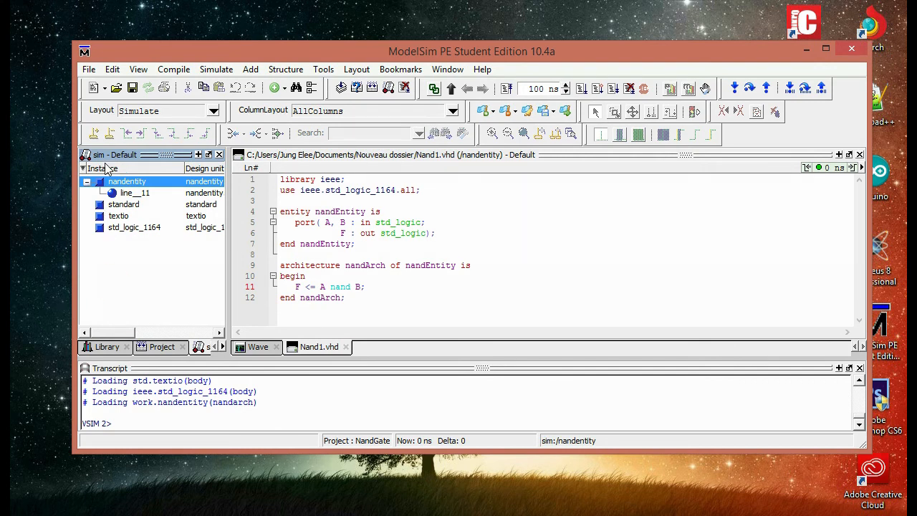
left_click(126, 180)
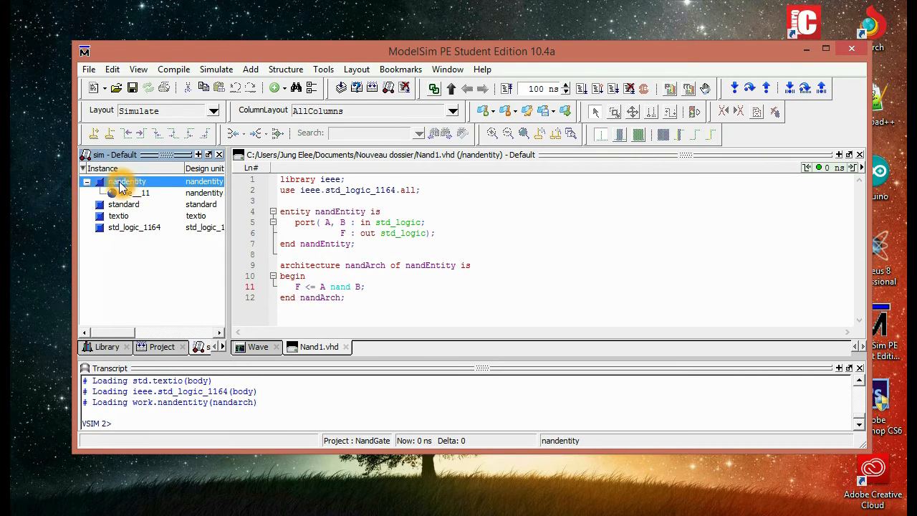
right_click(127, 180)
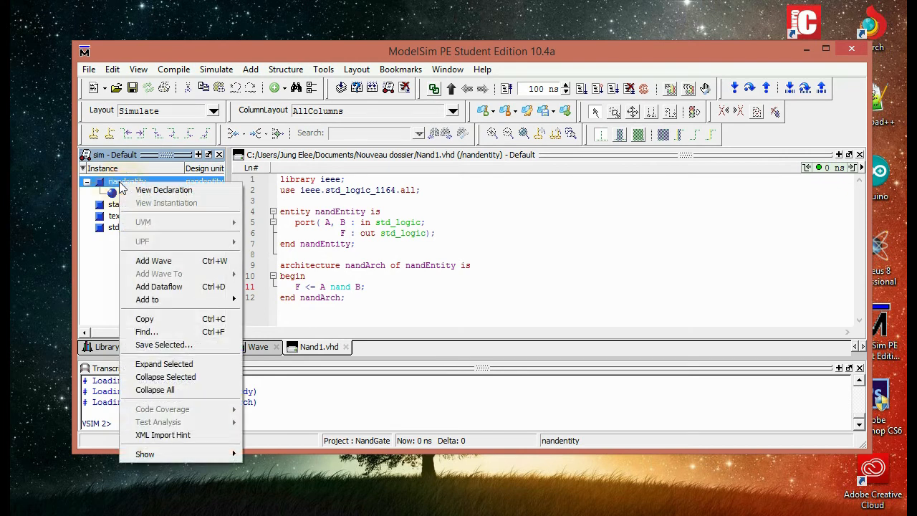
mouse_move(154, 261)
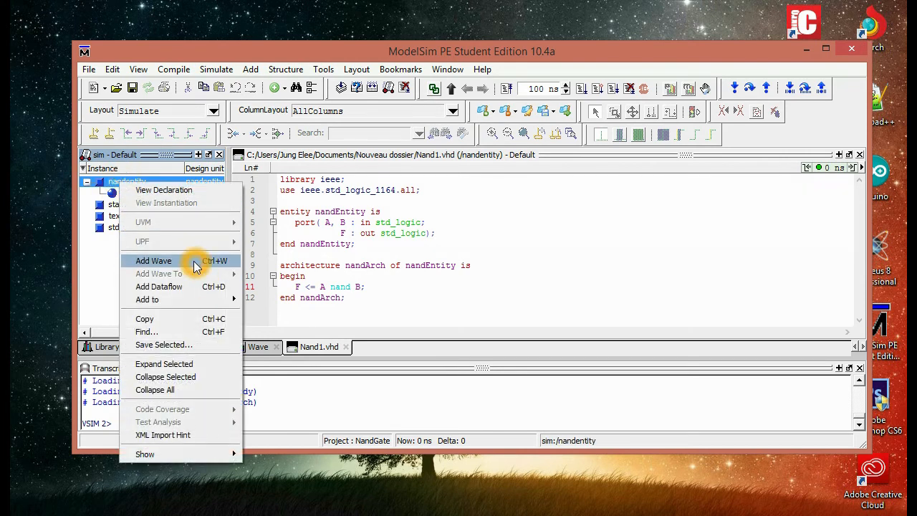
left_click(154, 261)
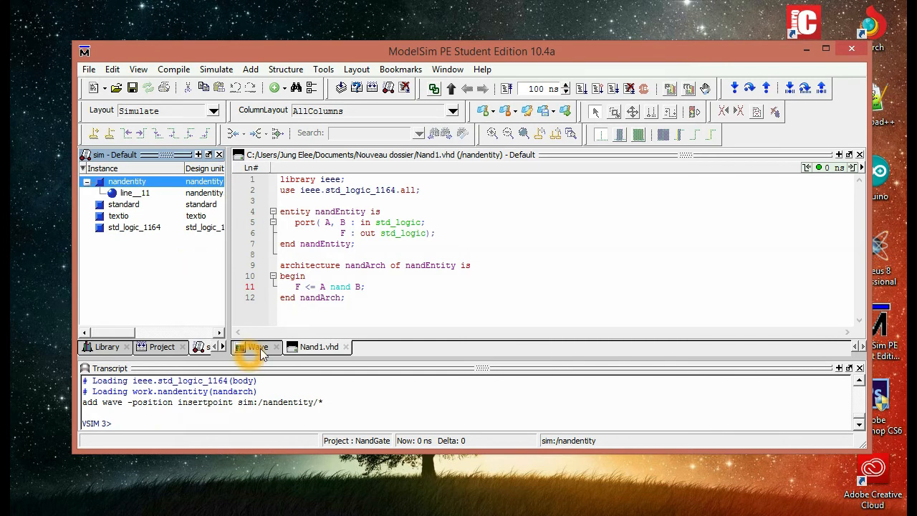
- Show the Wave window listing signals A, B and F, still undefined at 0 ns
left_click(253, 347)
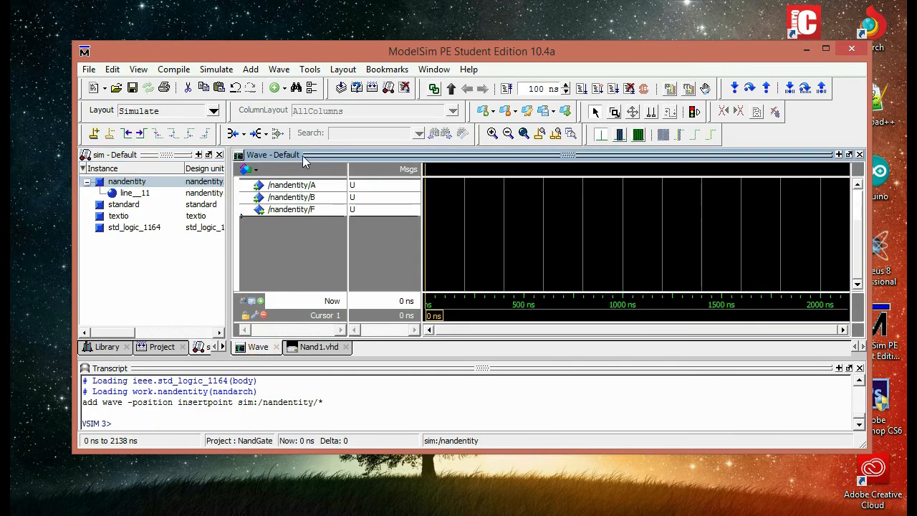
mouse_move(313, 209)
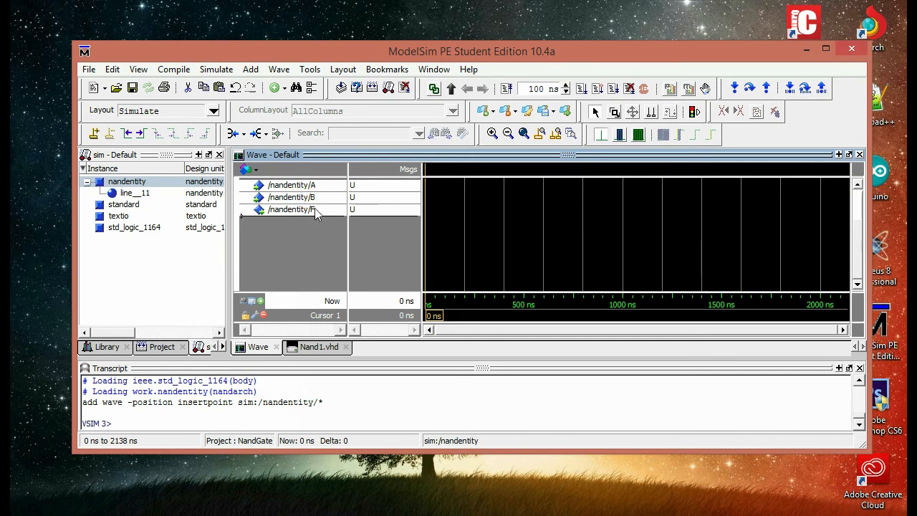
left_click(291, 210)
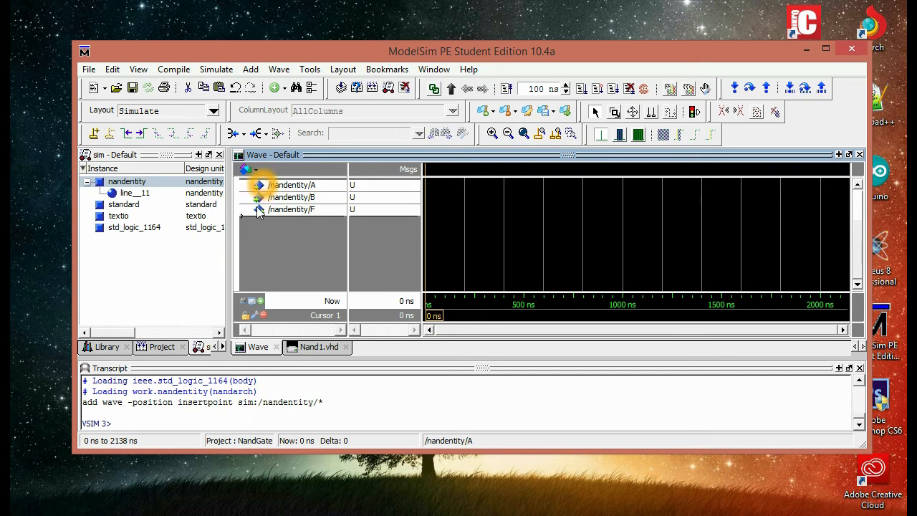
left_click(291, 209)
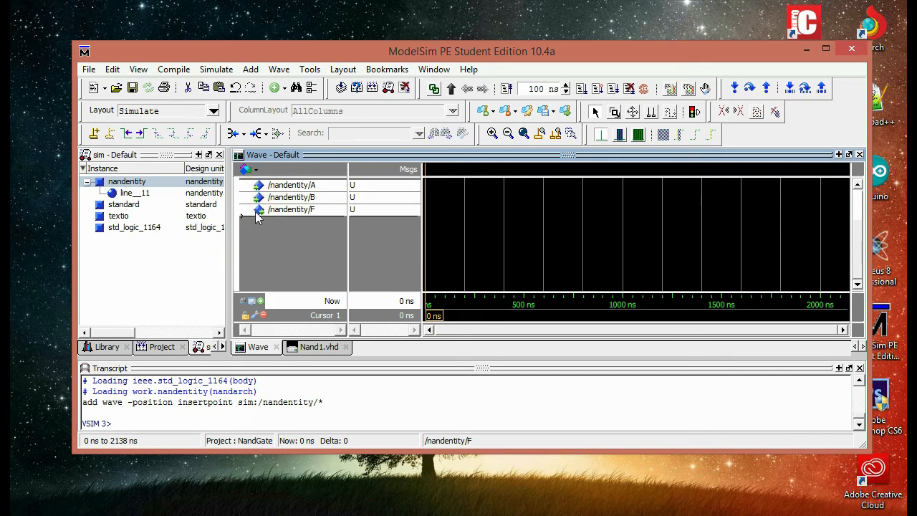
mouse_move(263, 215)
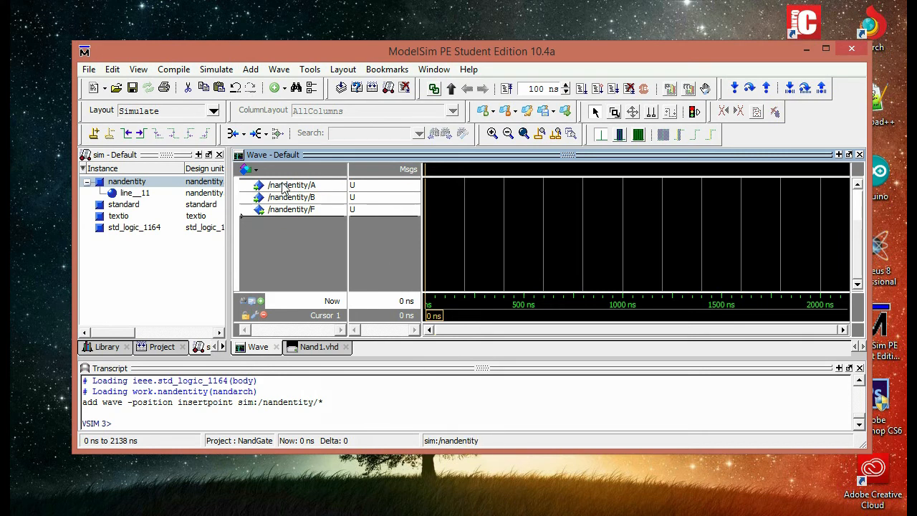
- Bring up the Force dialog for signal A and move it aside, ready for a freeze value of 0
right_click(291, 185)
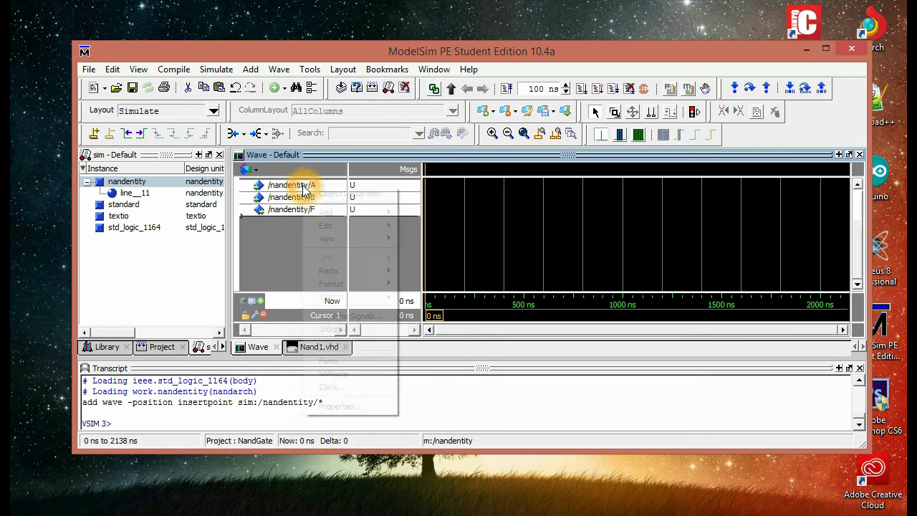
mouse_move(330, 361)
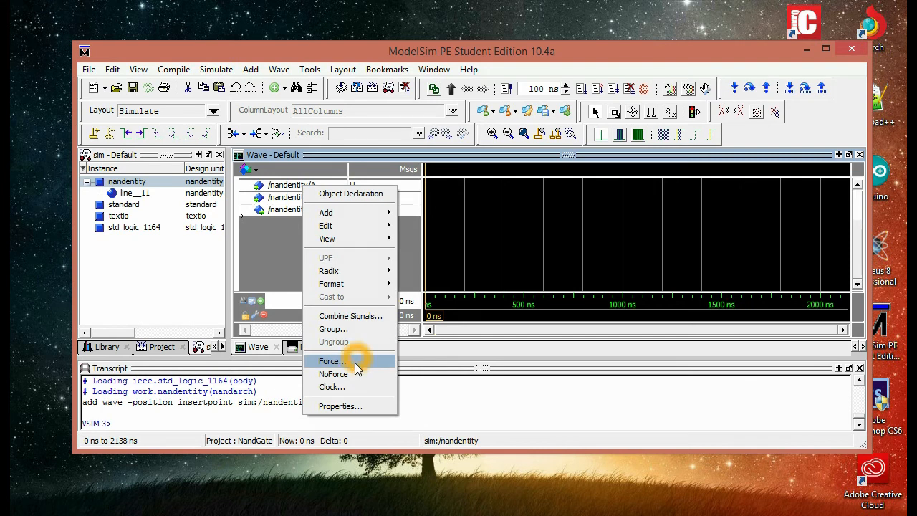
left_click(330, 361)
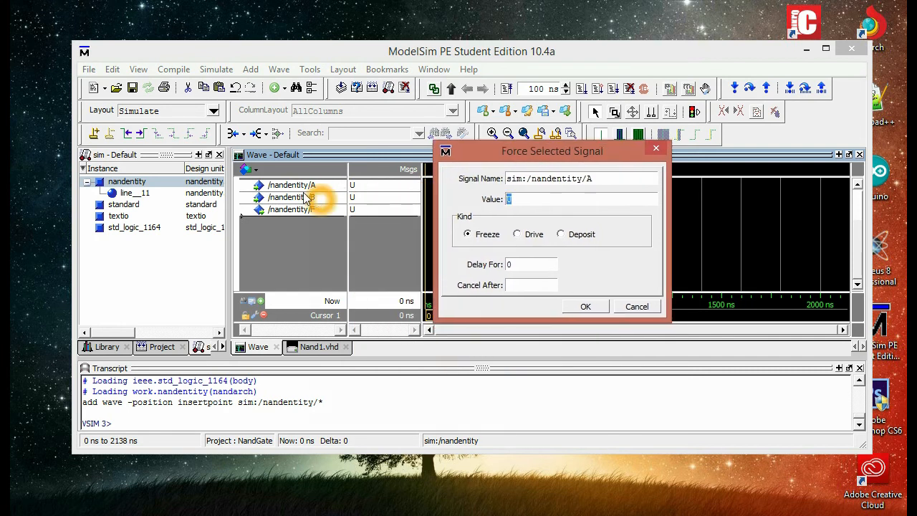
mouse_move(312, 201)
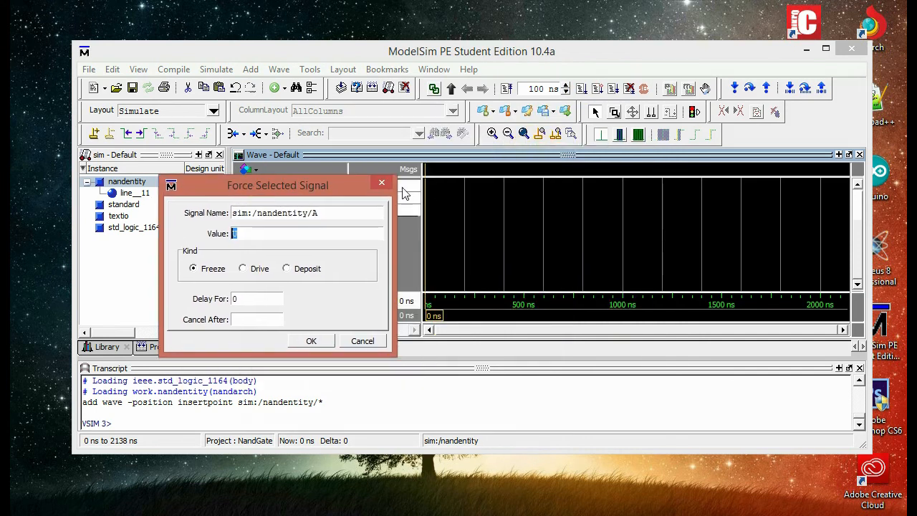
mouse_move(450, 196)
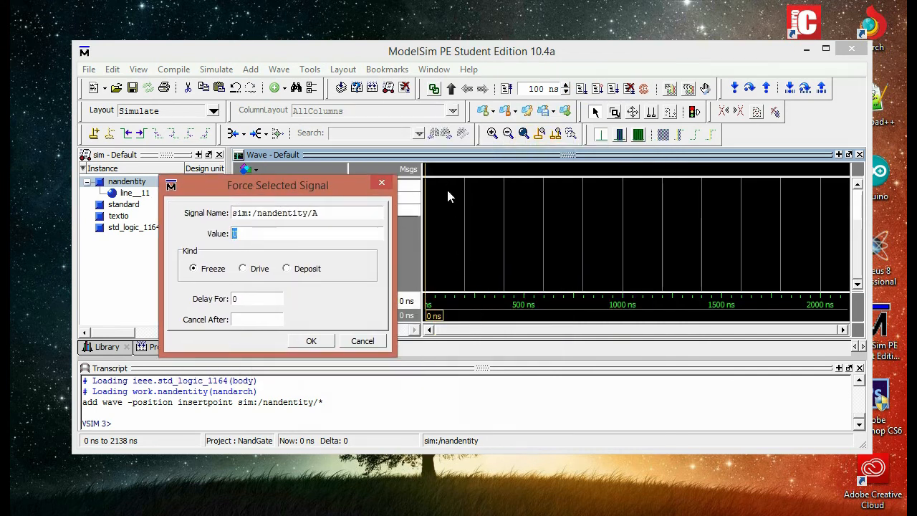
mouse_move(748, 284)
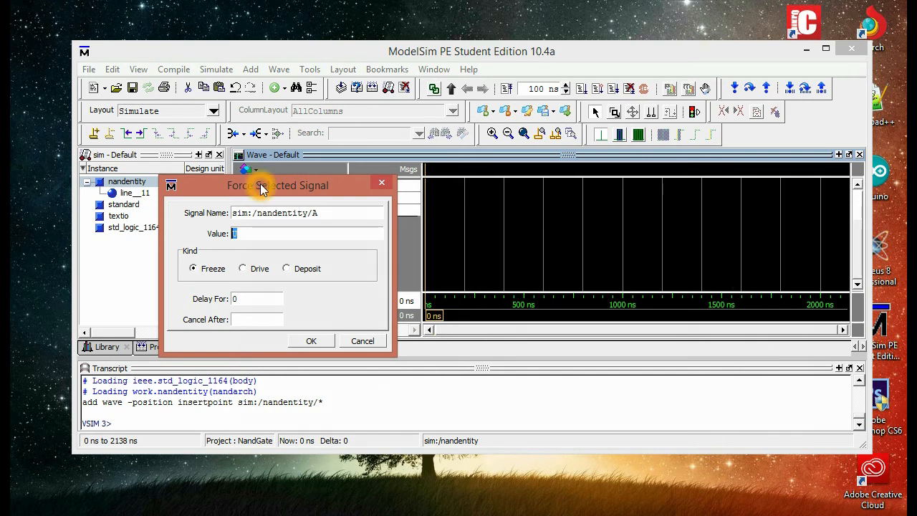
left_click_drag(278, 185, 545, 241)
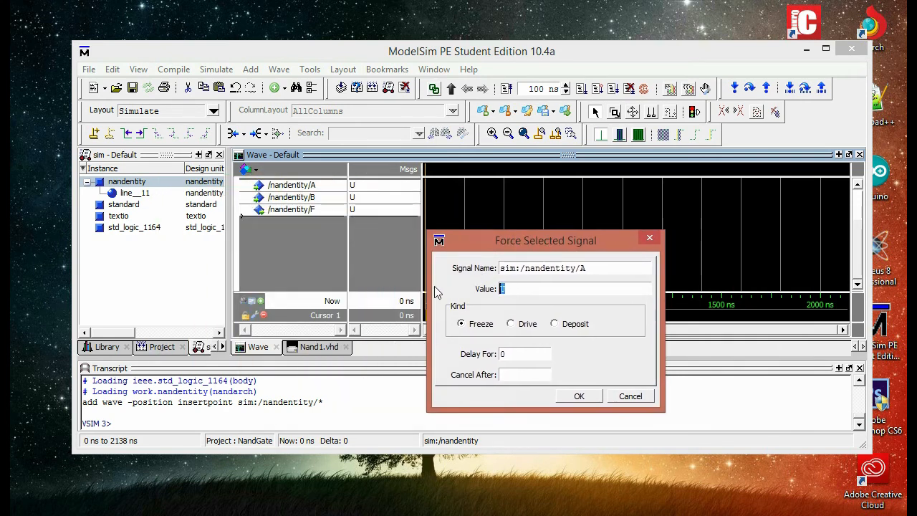
mouse_move(465, 300)
type("0")
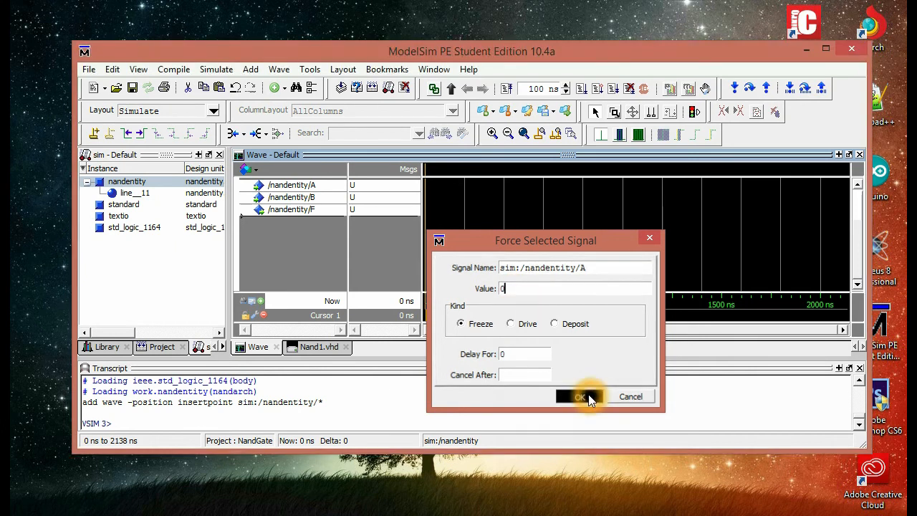
- Force nandentity inputs A and B to 0 and cancel forcing output F
left_click(580, 397)
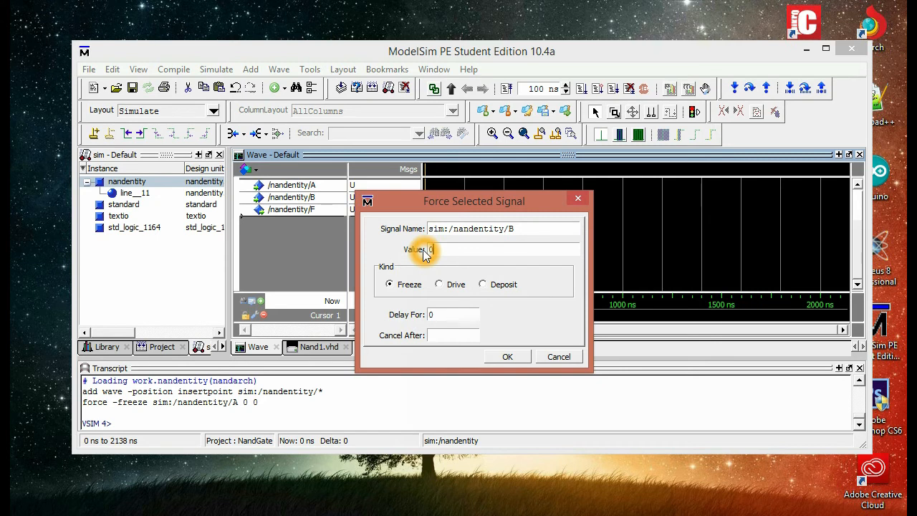
left_click(507, 356)
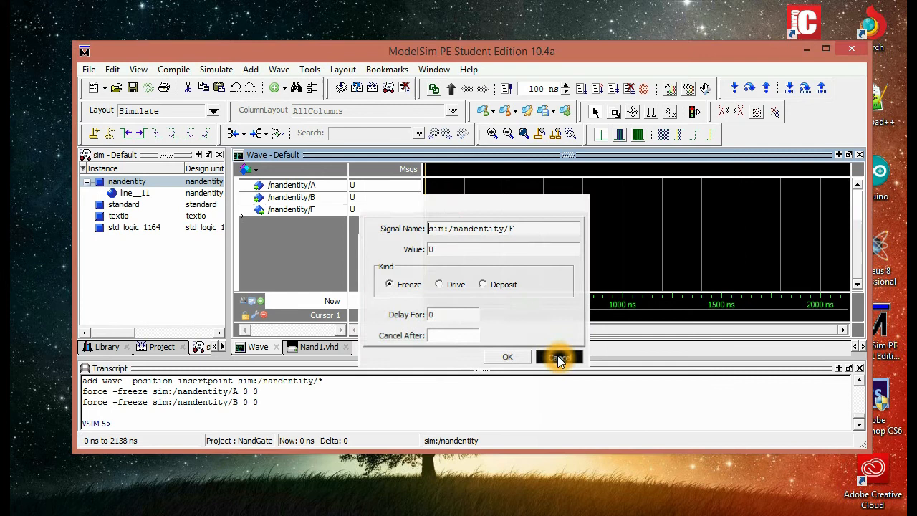
left_click(559, 357)
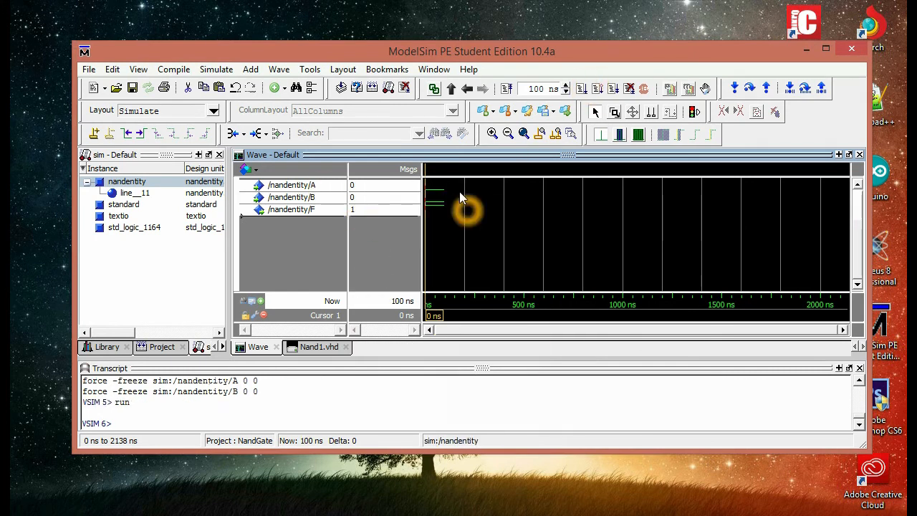
mouse_move(466, 235)
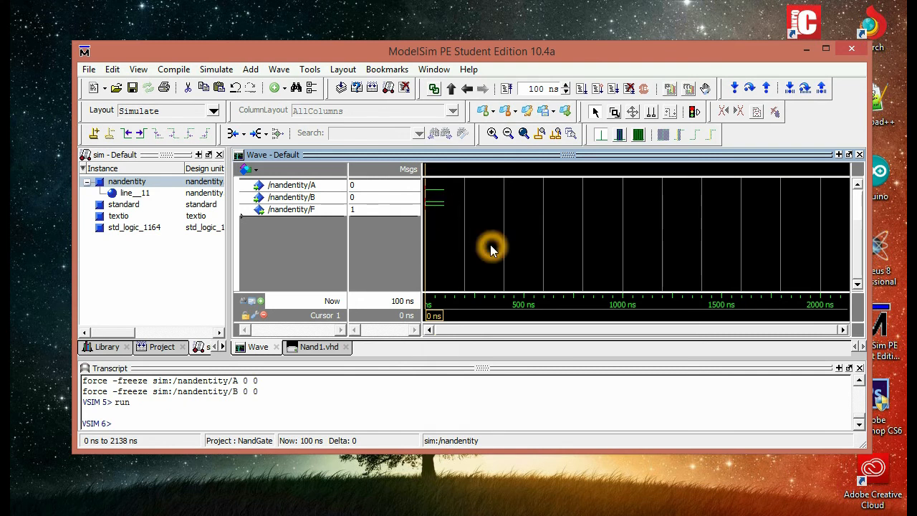
- Zoom in on the waveforms showing F at 1 while A and B are 0
left_click(493, 135)
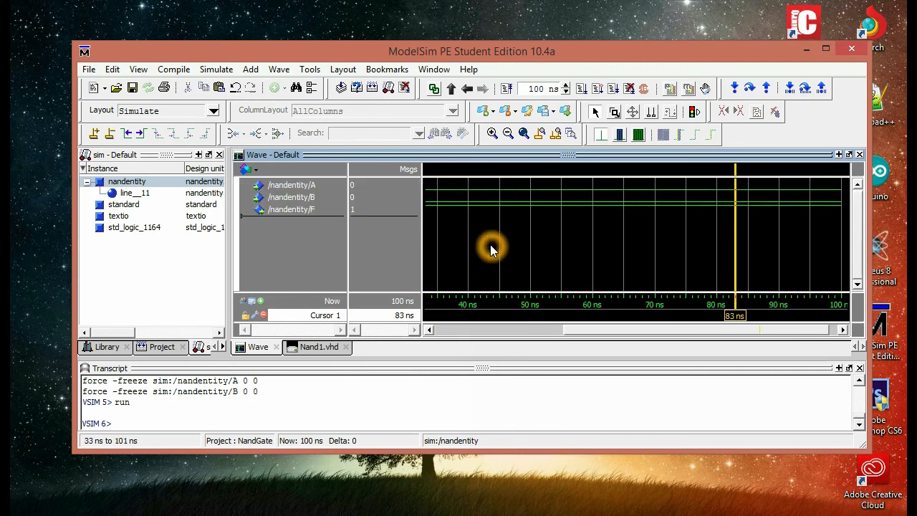
left_click(493, 135)
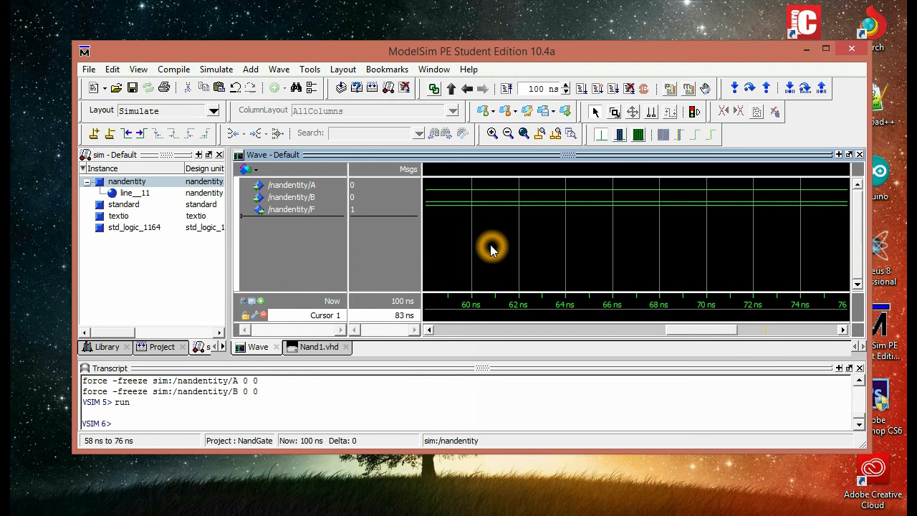
mouse_move(410, 194)
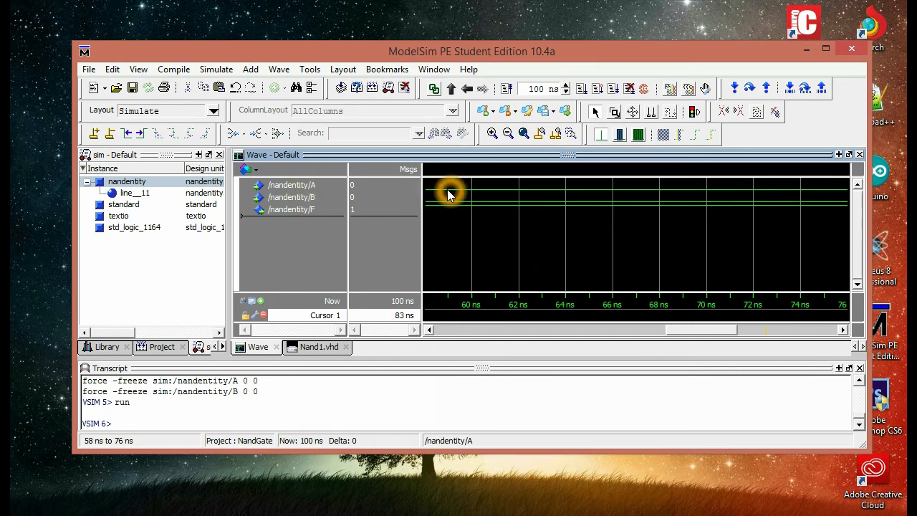
mouse_move(427, 192)
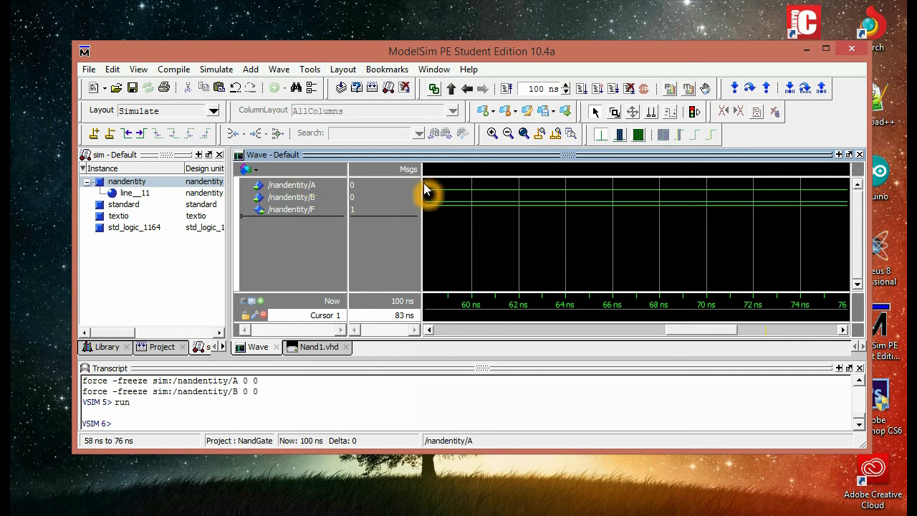
mouse_move(344, 218)
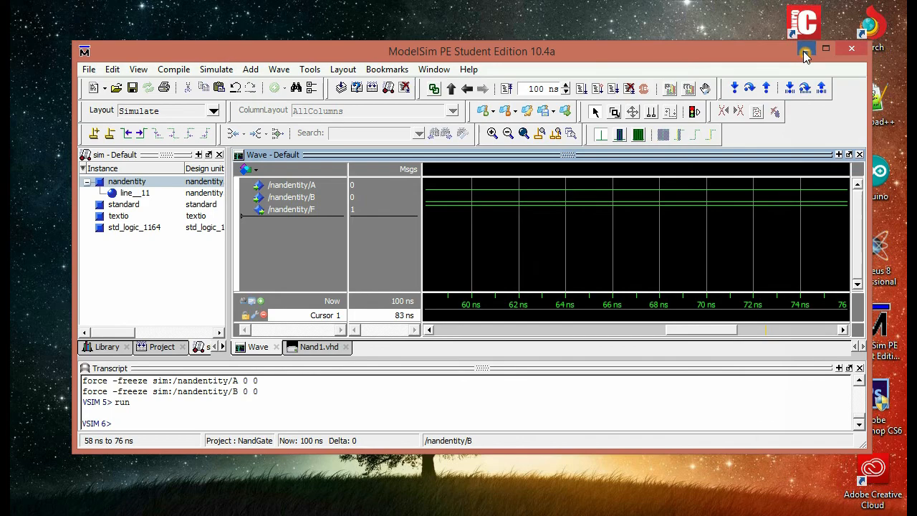
- Show the 2 Input NAND Gate truth table image in Windows Photo Viewer
left_click(806, 48)
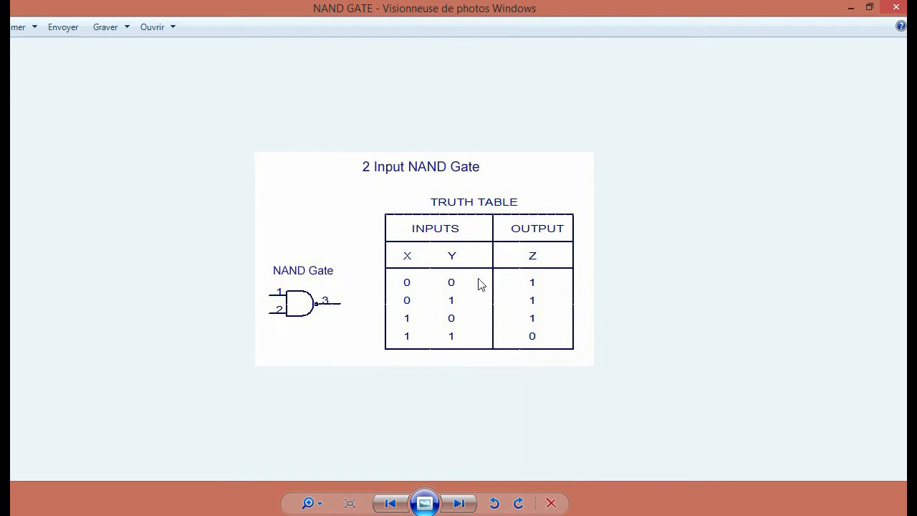
mouse_move(481, 283)
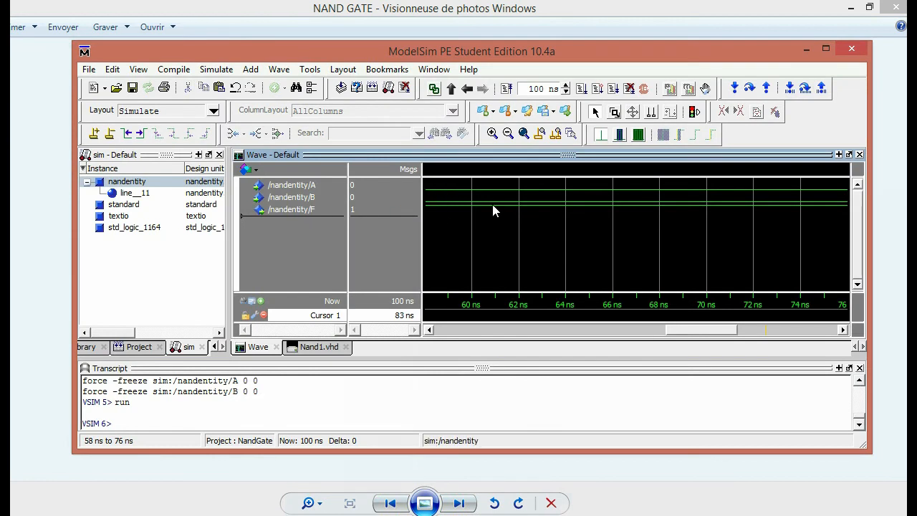
- Select output F's waveform to read its value of 1 near the start
left_click(465, 208)
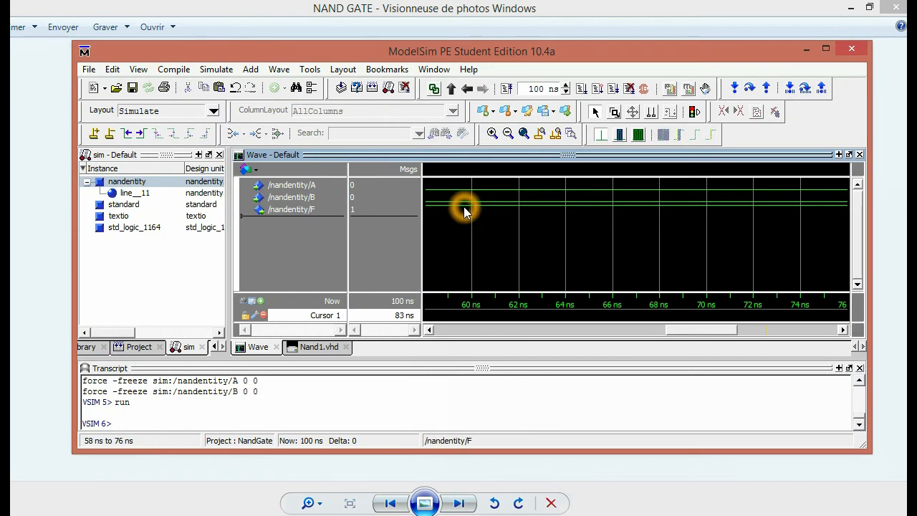
mouse_move(458, 300)
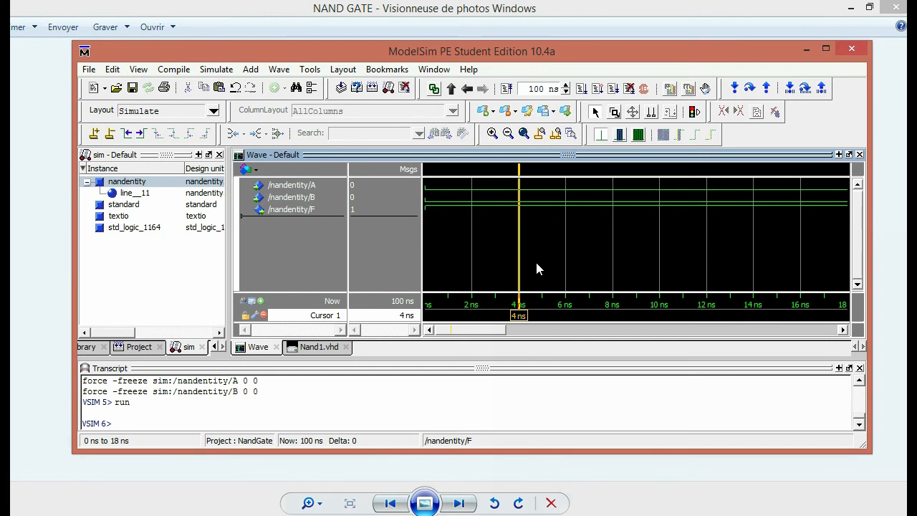
mouse_move(500, 215)
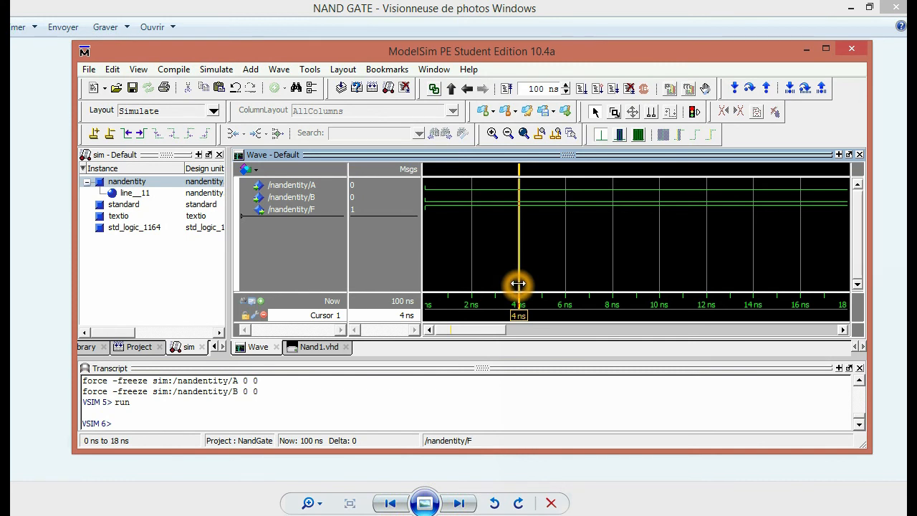
mouse_move(522, 190)
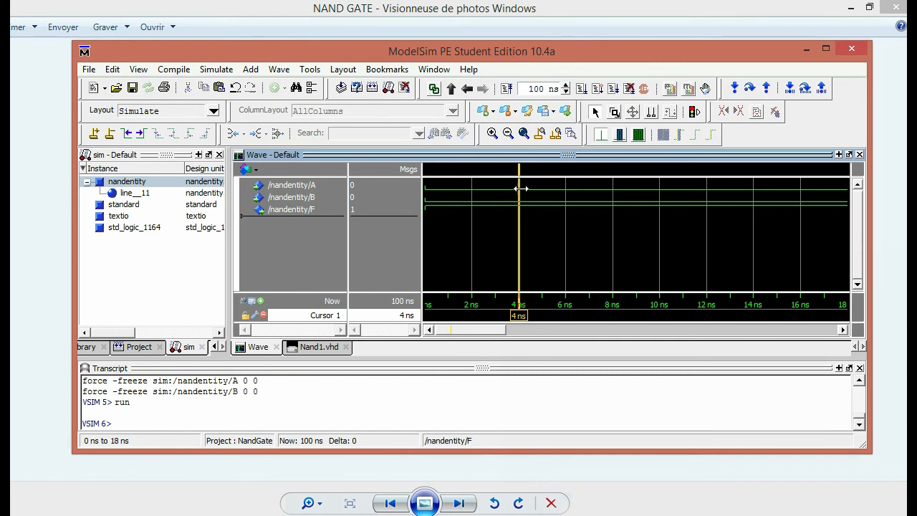
mouse_move(518, 206)
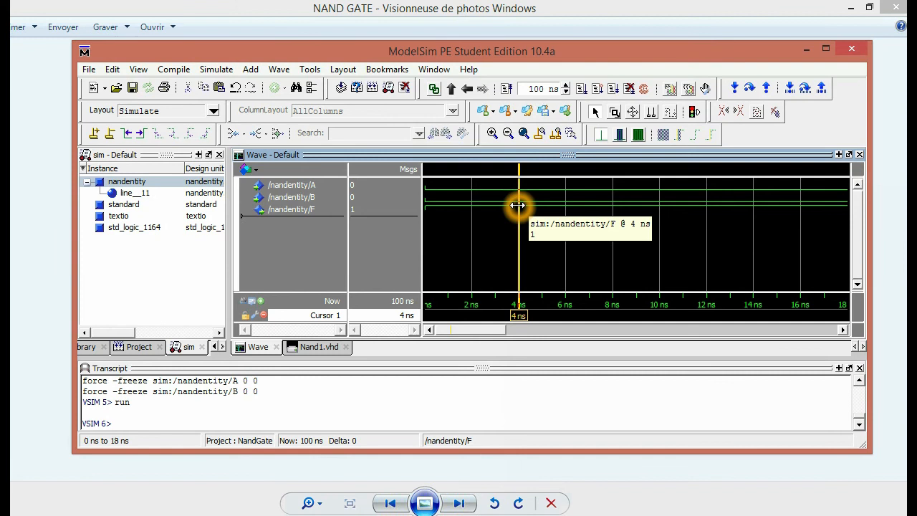
mouse_move(519, 206)
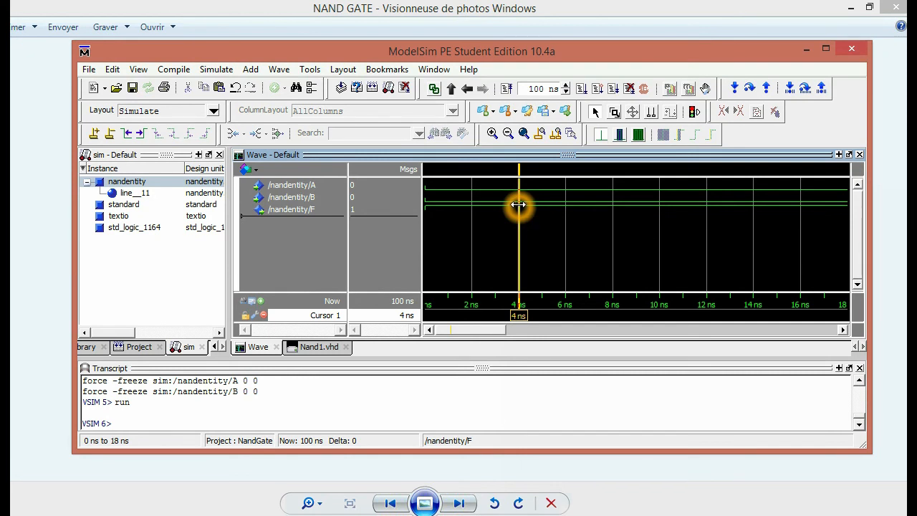
mouse_move(529, 202)
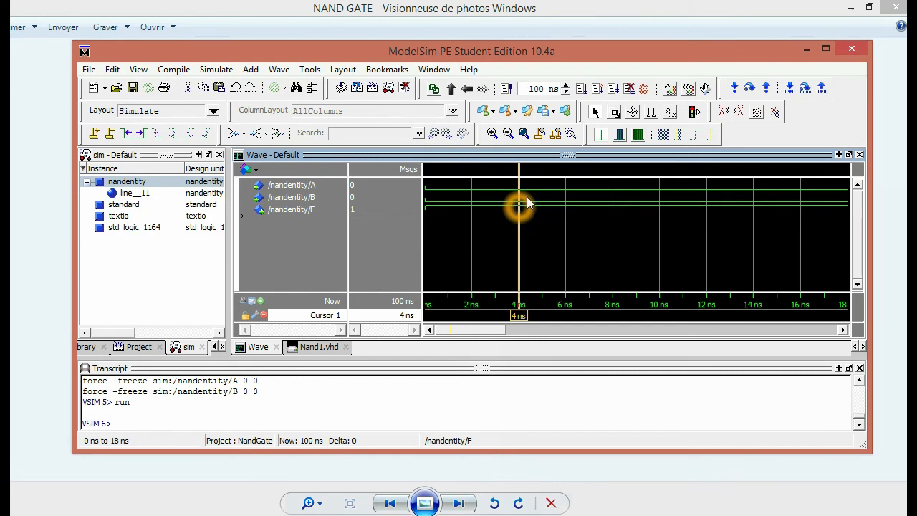
mouse_move(529, 252)
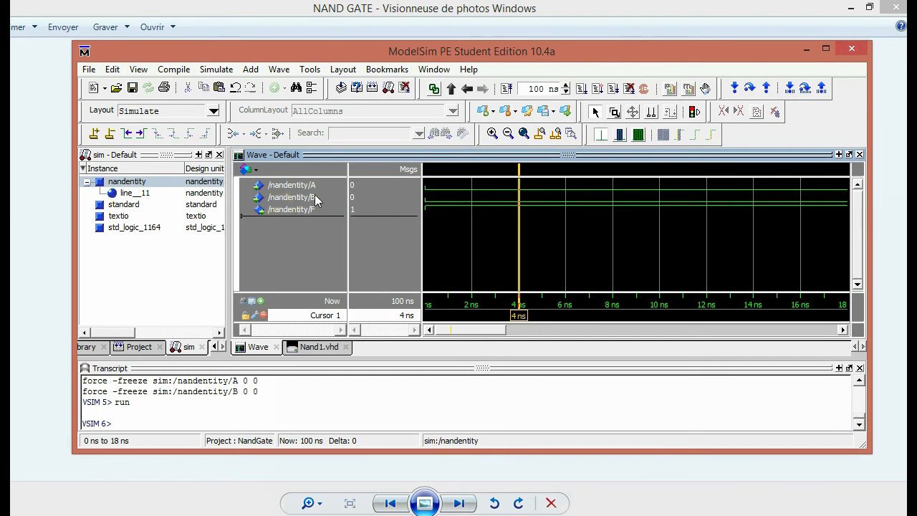
- Force input B to 1 and zoom full to see the whole 200 ns simulation
right_click(293, 198)
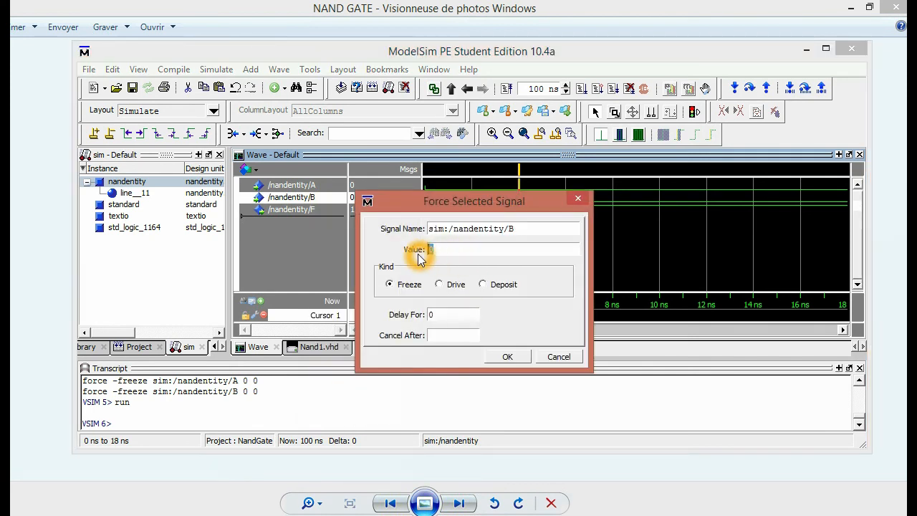
type("1")
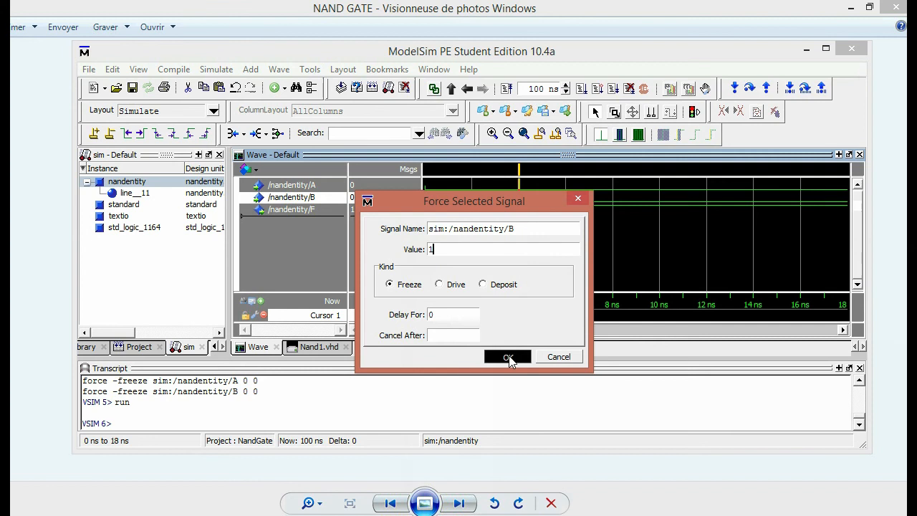
left_click(507, 357)
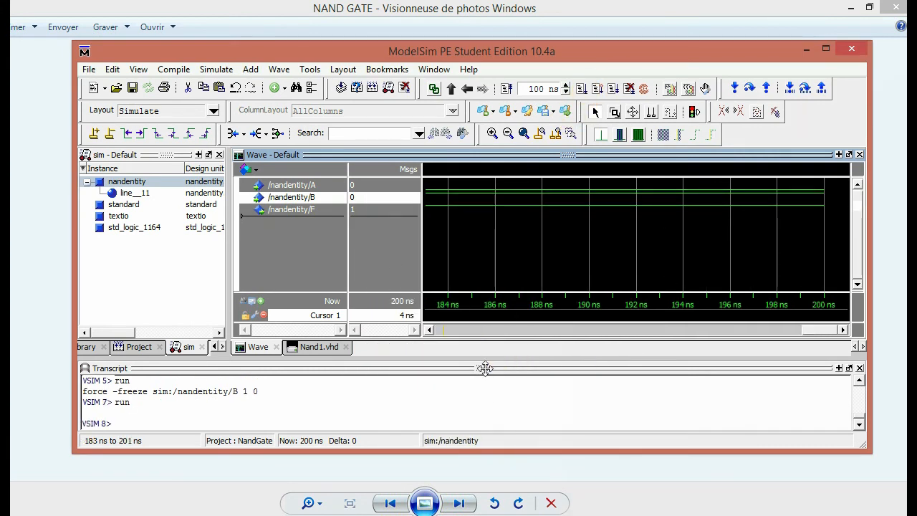
left_click(523, 272)
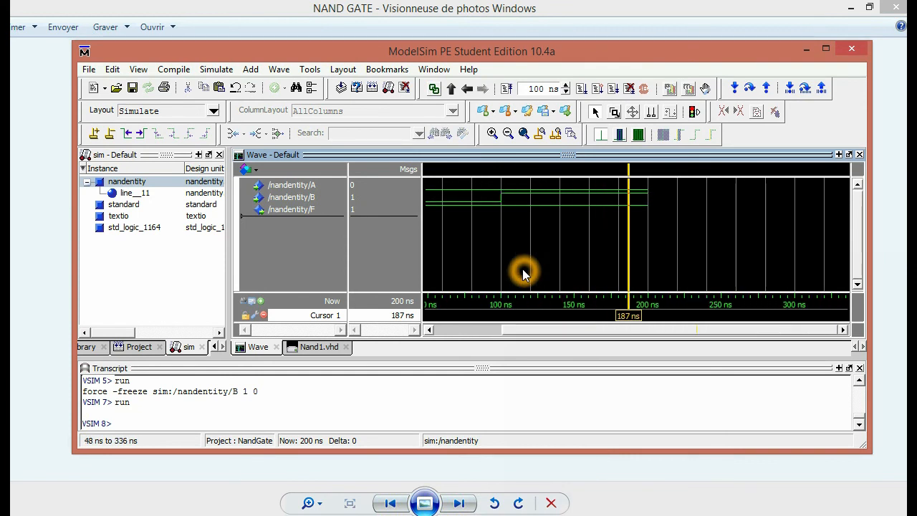
mouse_move(659, 311)
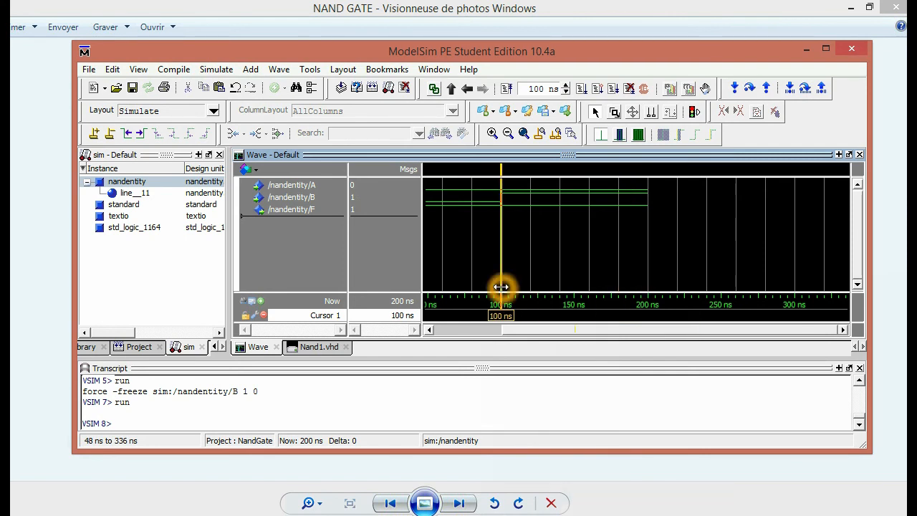
left_click_drag(502, 286, 490, 286)
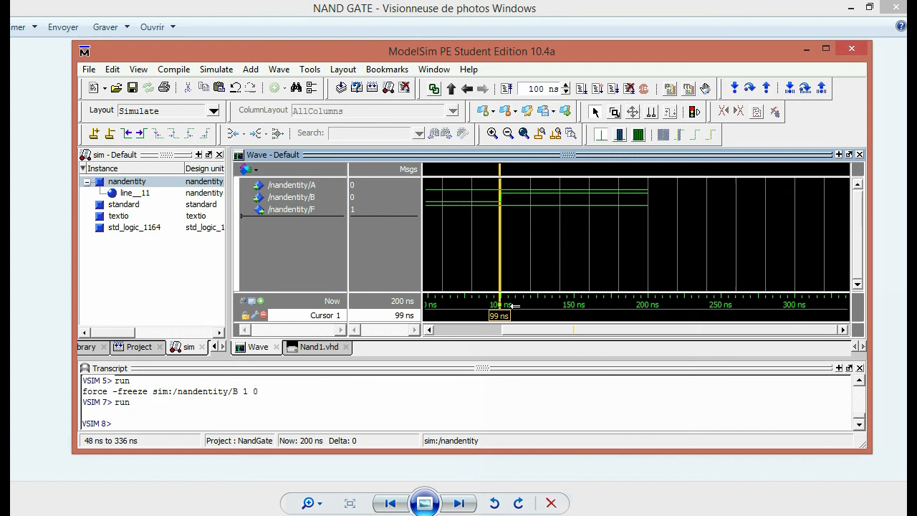
mouse_move(498, 264)
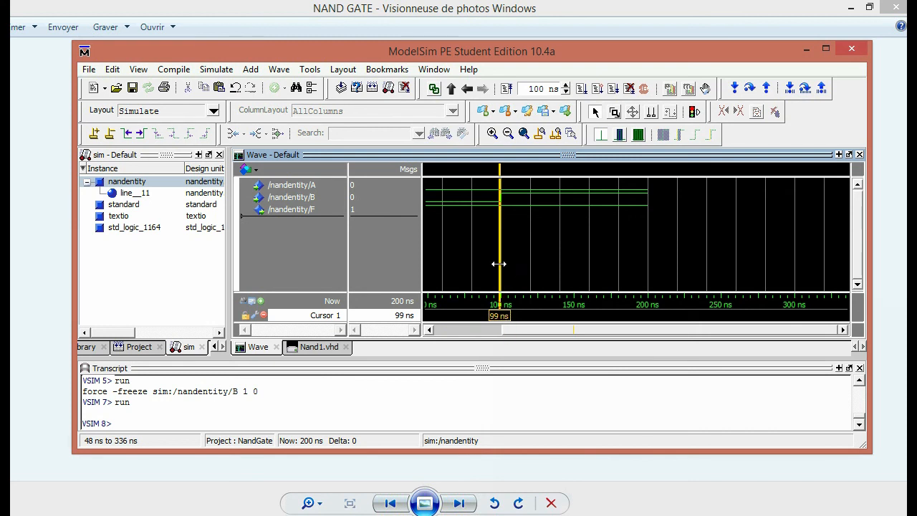
left_click_drag(498, 264, 515, 264)
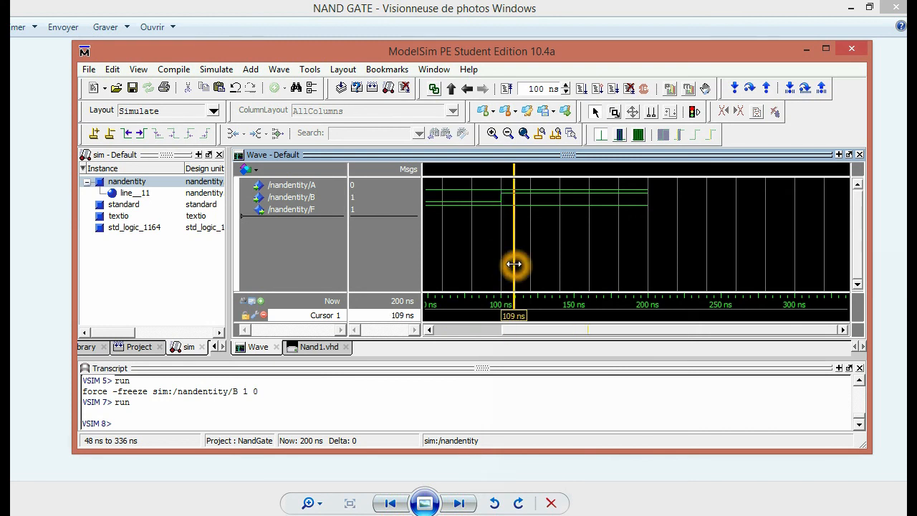
left_click_drag(515, 266, 498, 194)
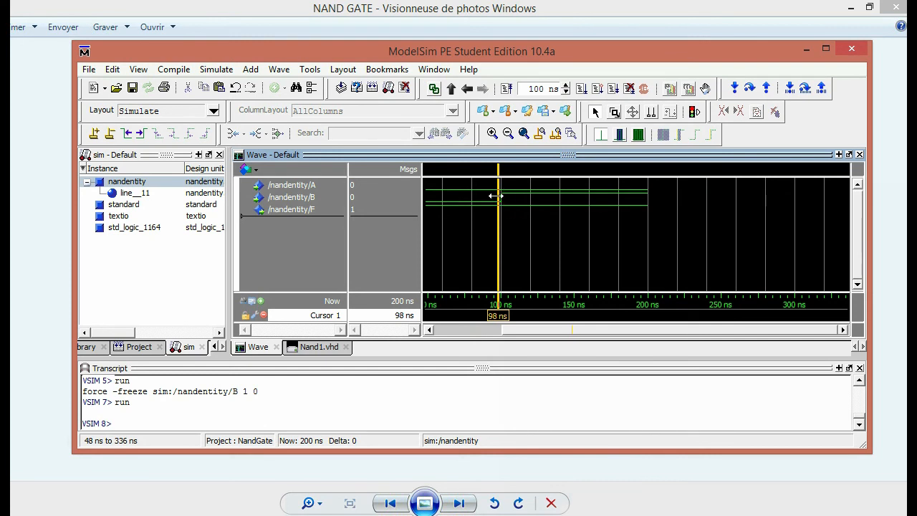
left_click(293, 185)
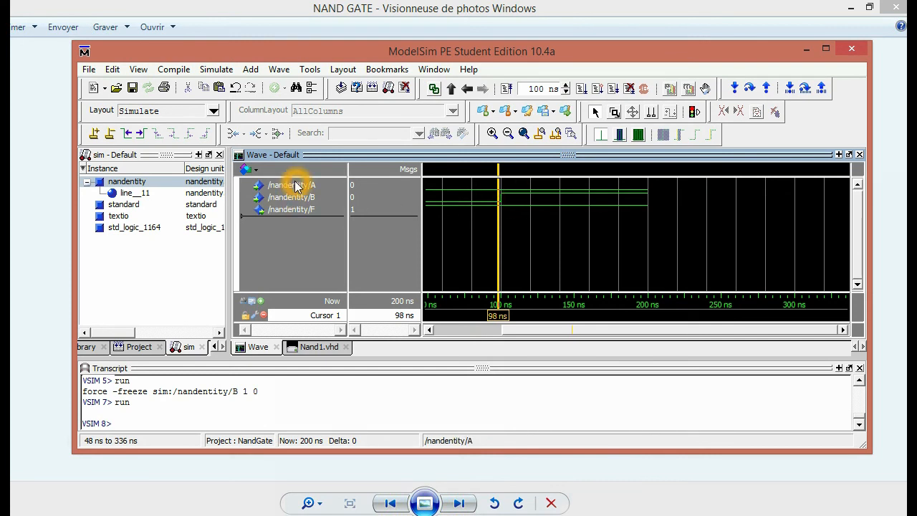
- Force A to 1 and B to 0, then run the simulation to 300 ns
right_click(293, 184)
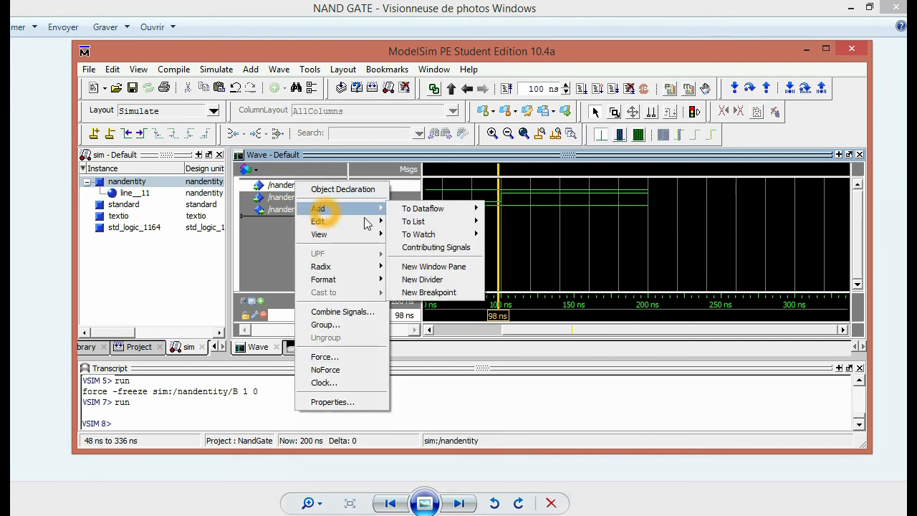
left_click(324, 355)
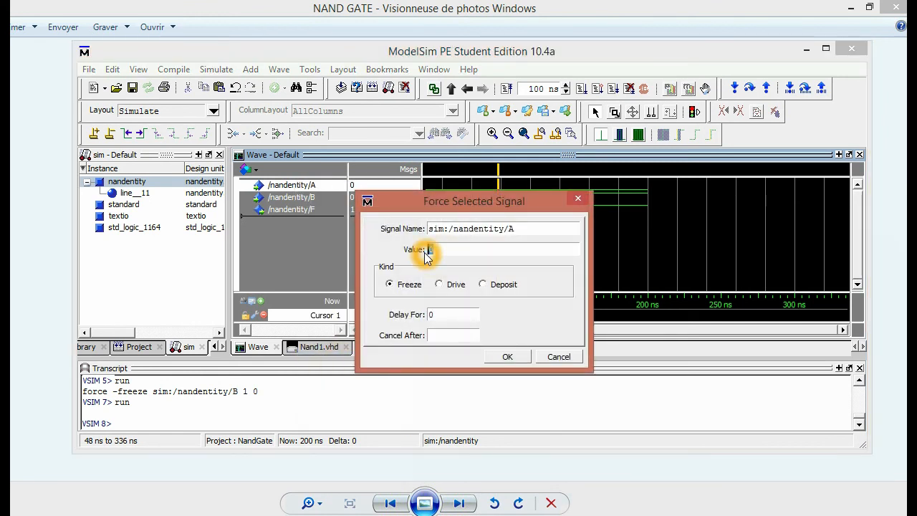
left_click(508, 355)
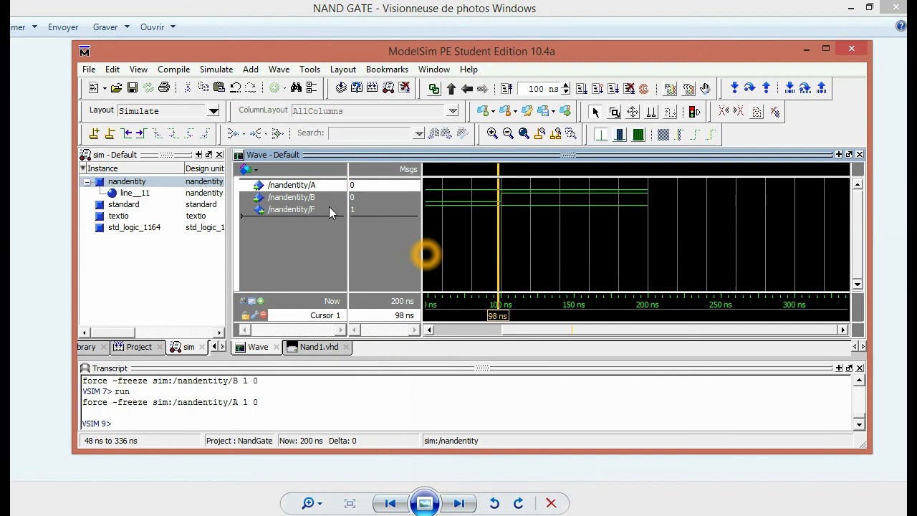
right_click(291, 209)
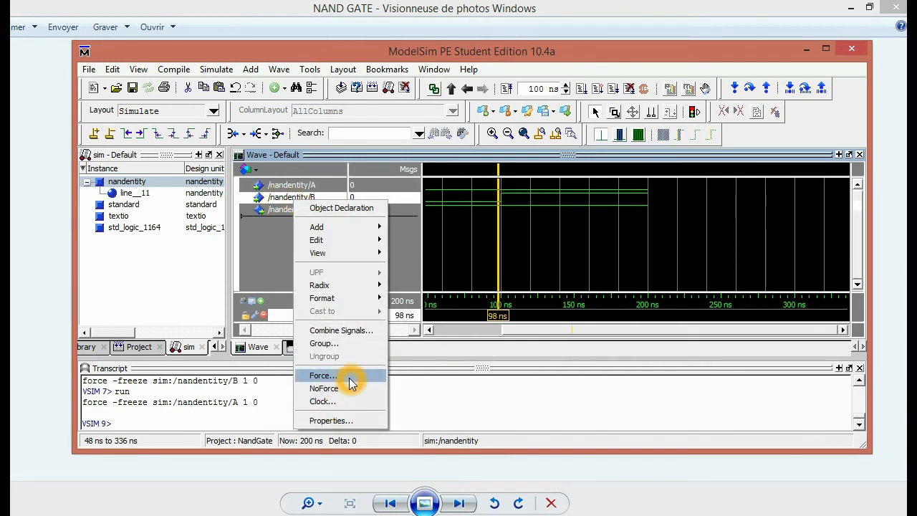
mouse_move(384, 394)
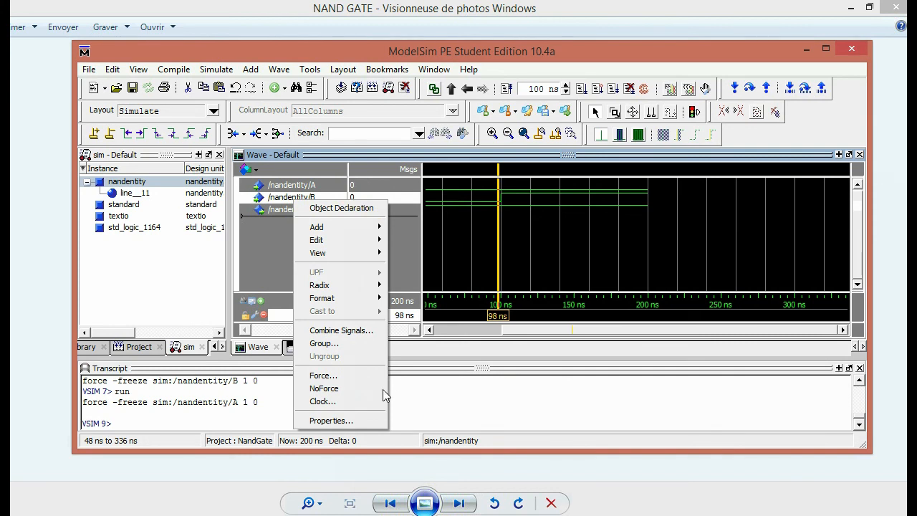
left_click(324, 375)
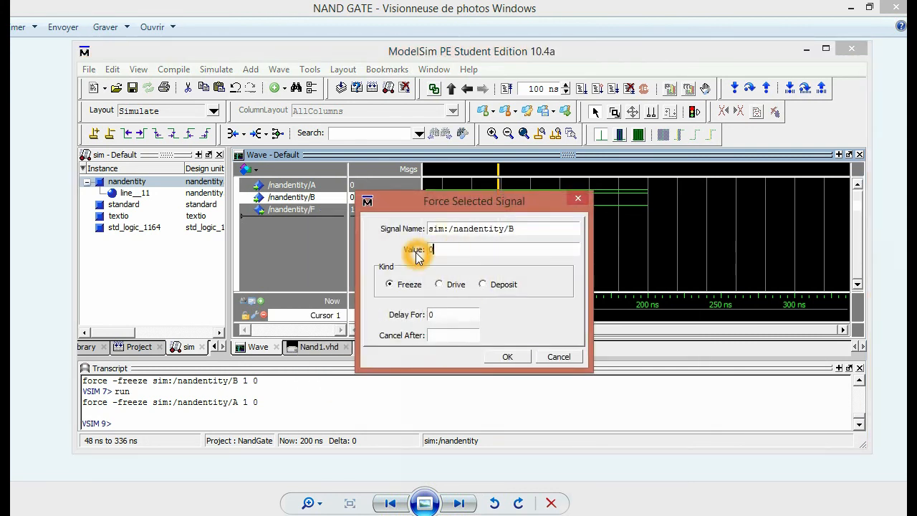
left_click(507, 355)
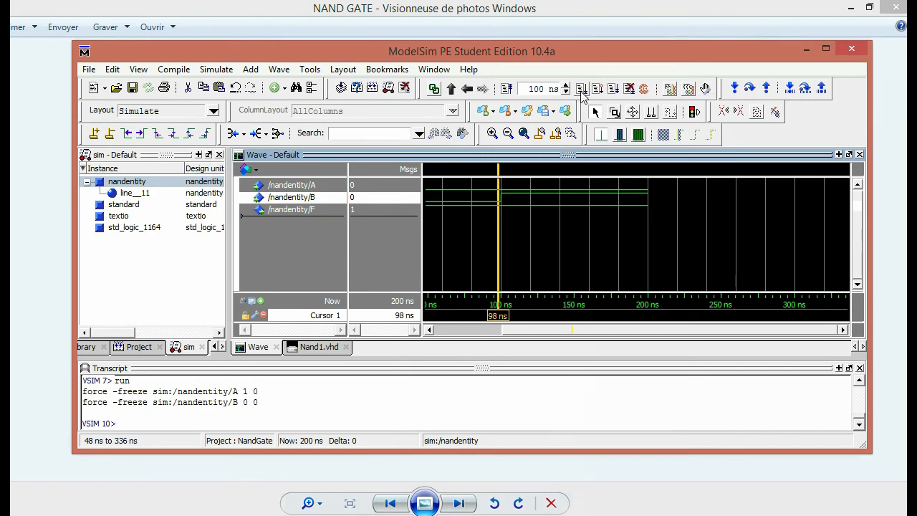
left_click(580, 88)
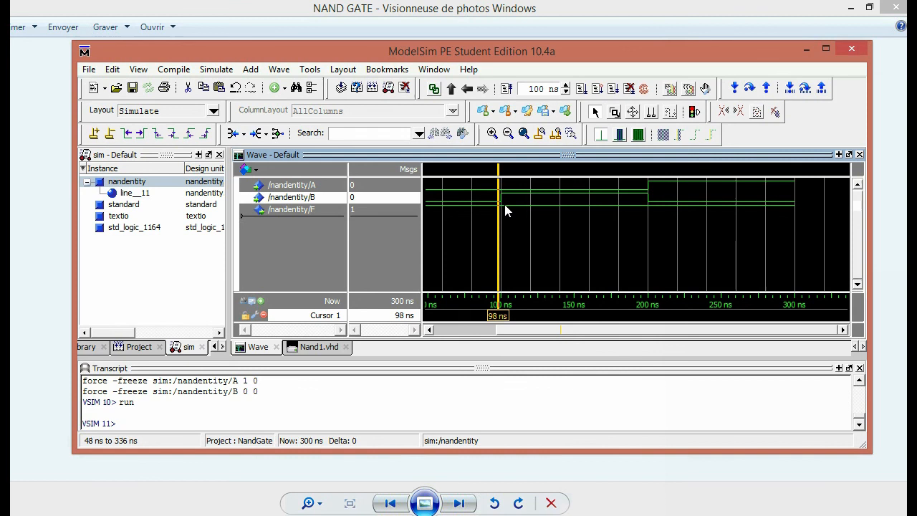
left_click(499, 278)
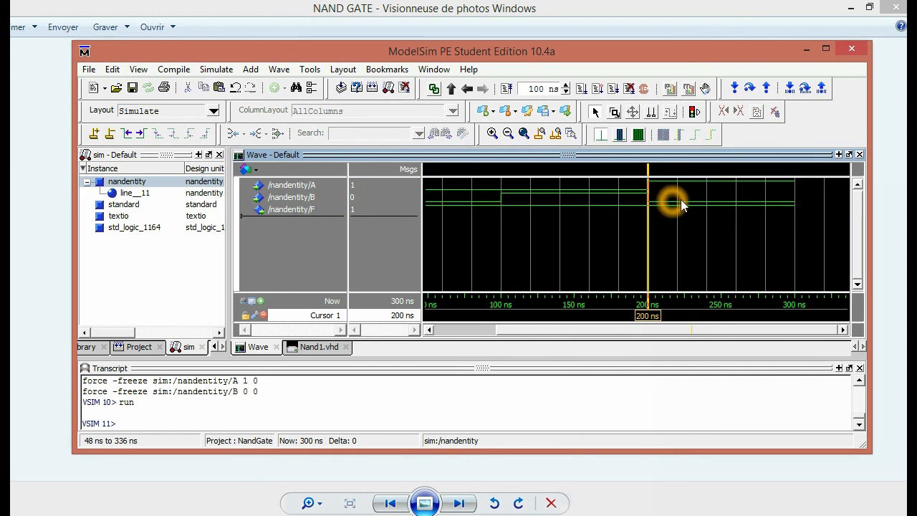
mouse_move(662, 208)
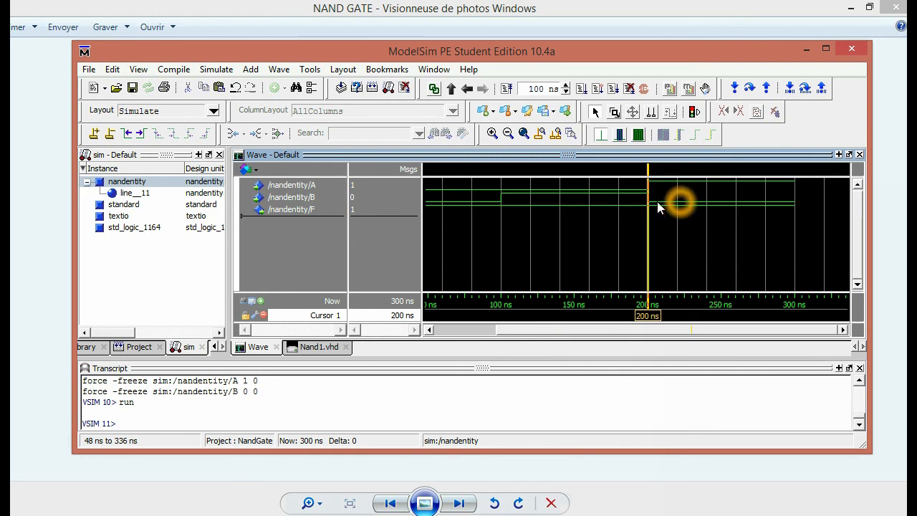
mouse_move(430, 194)
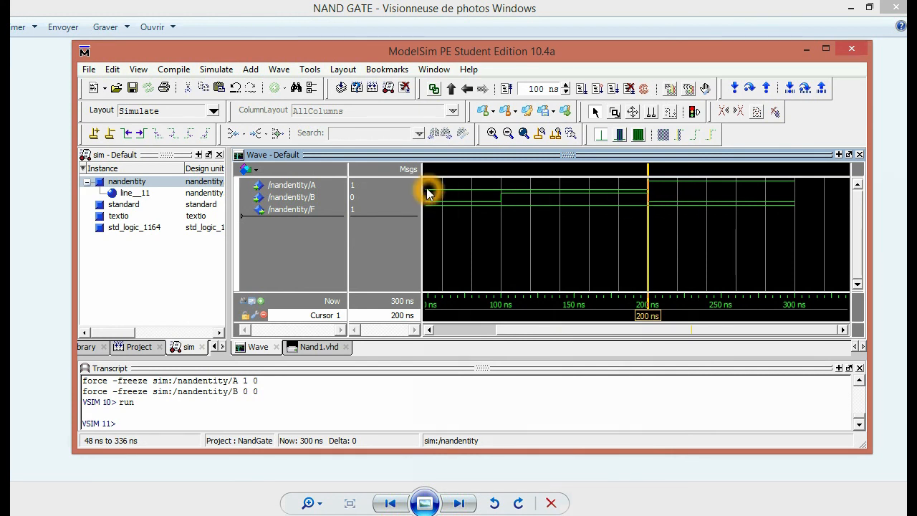
mouse_move(676, 189)
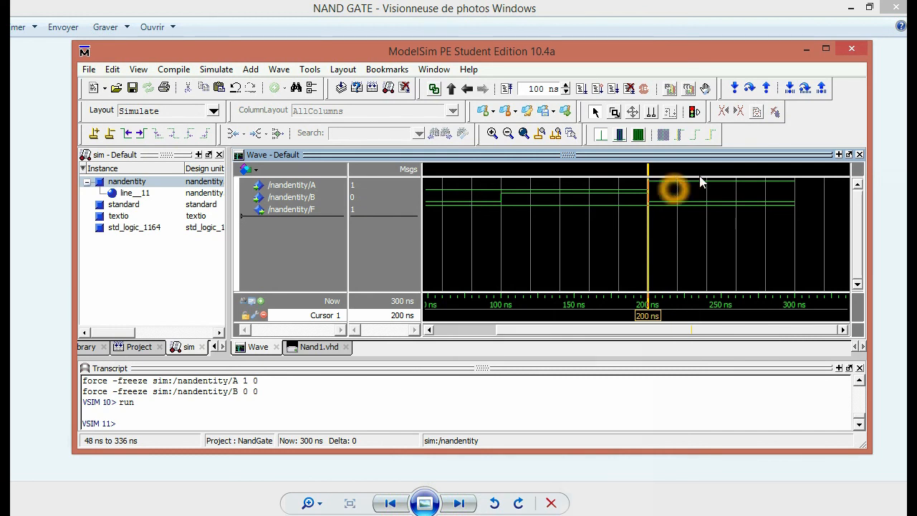
mouse_move(648, 280)
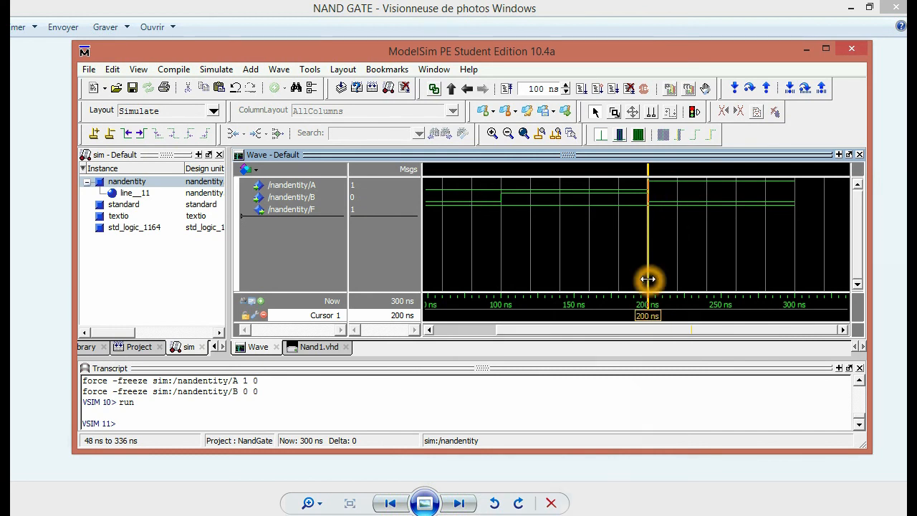
left_click_drag(648, 280, 662, 279)
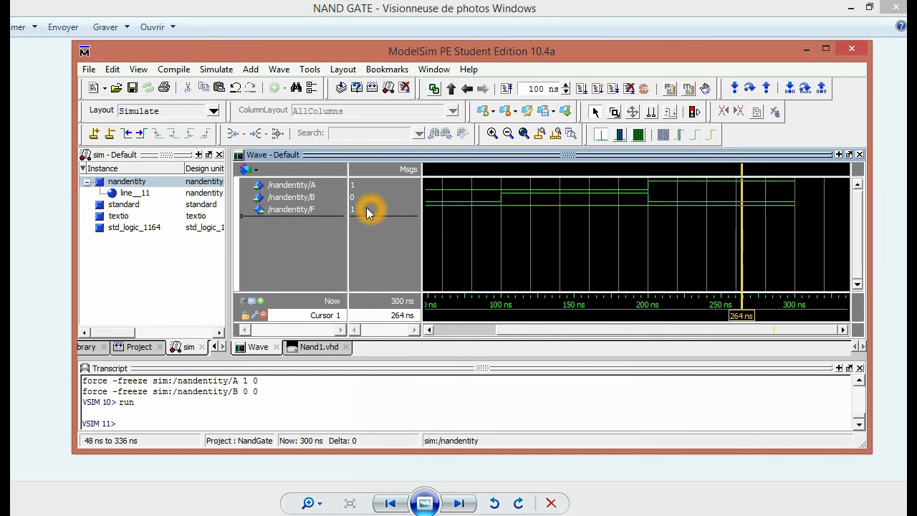
left_click(291, 198)
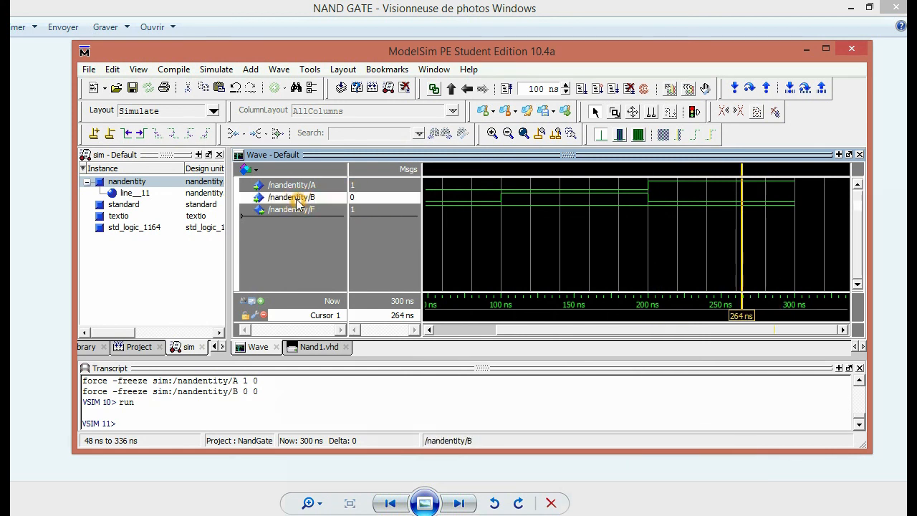
- Force input B to 1 while A stays 1, ready for the 400 ns run
double_click(289, 198)
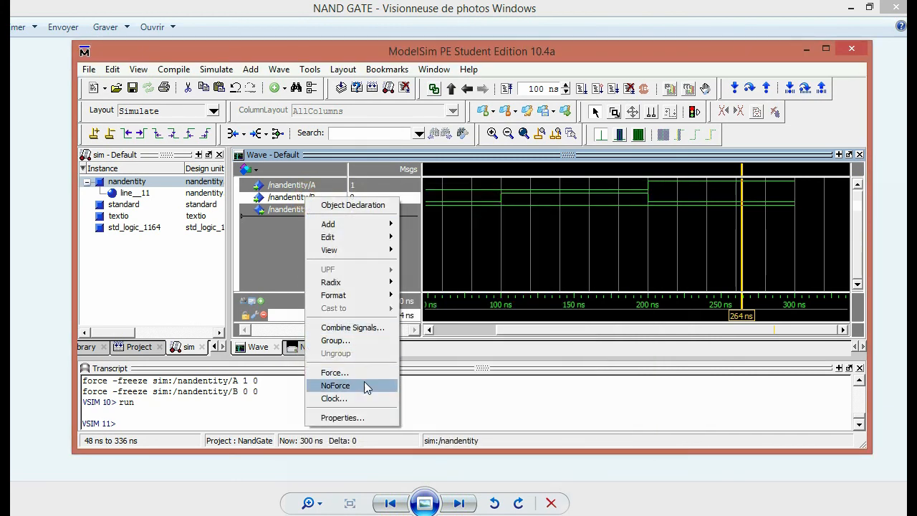
mouse_move(336, 372)
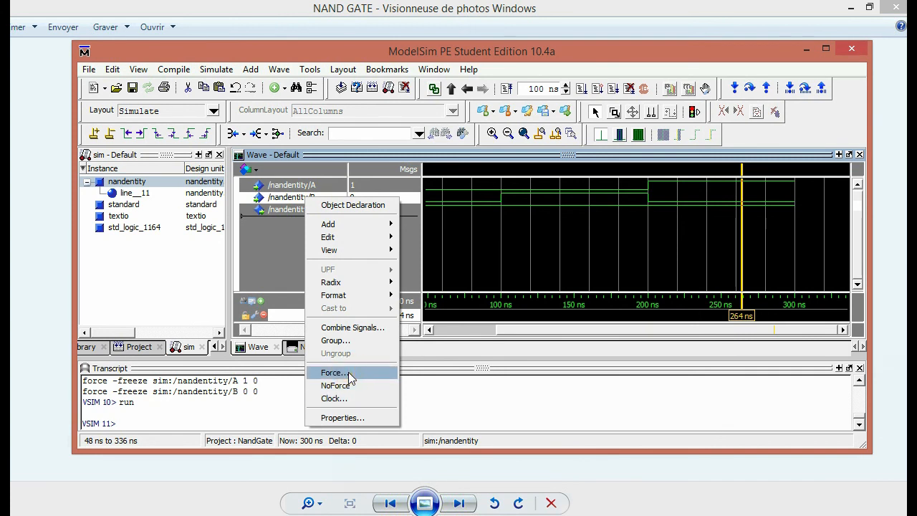
left_click(332, 373)
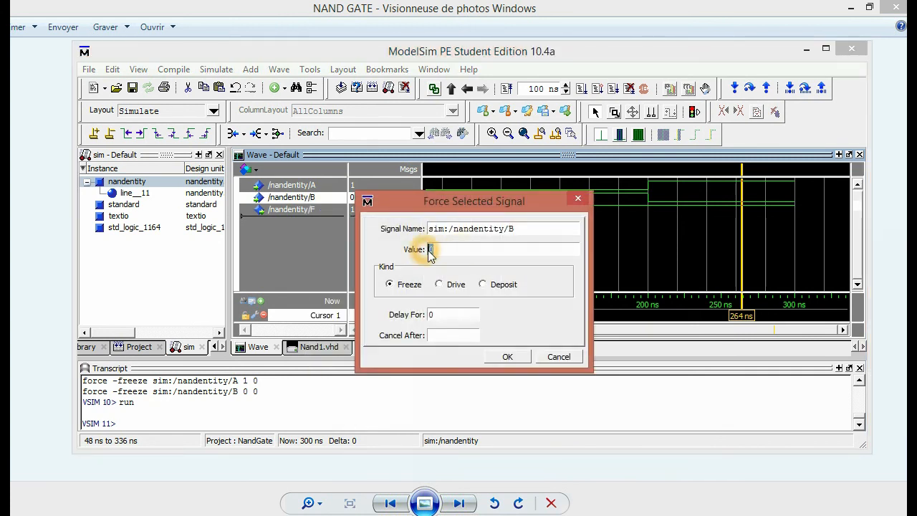
left_click(508, 357)
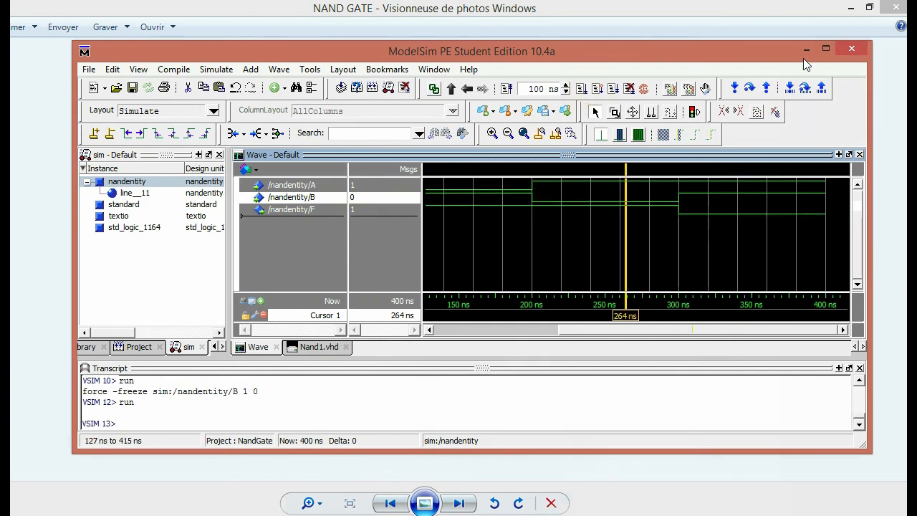
mouse_move(800, 158)
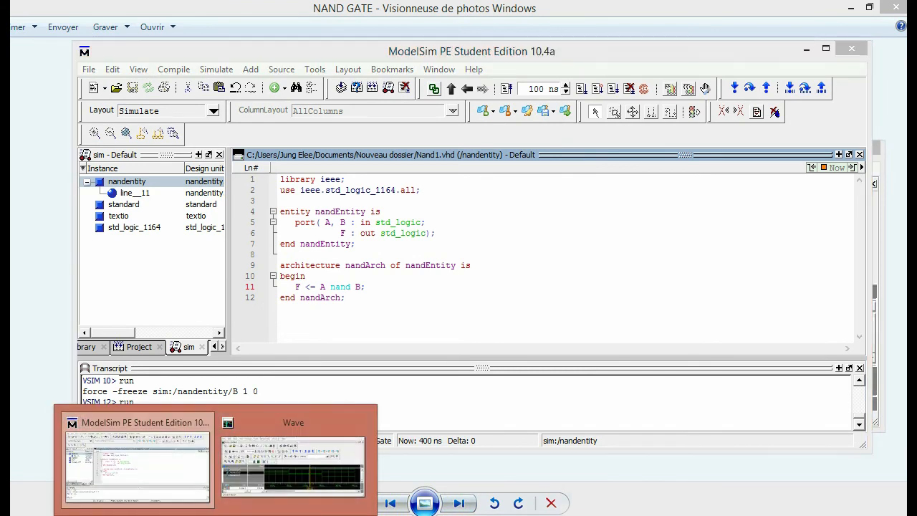
- Bring up and enlarge the standalone Wave window to show the full 400 ns run
left_click(293, 470)
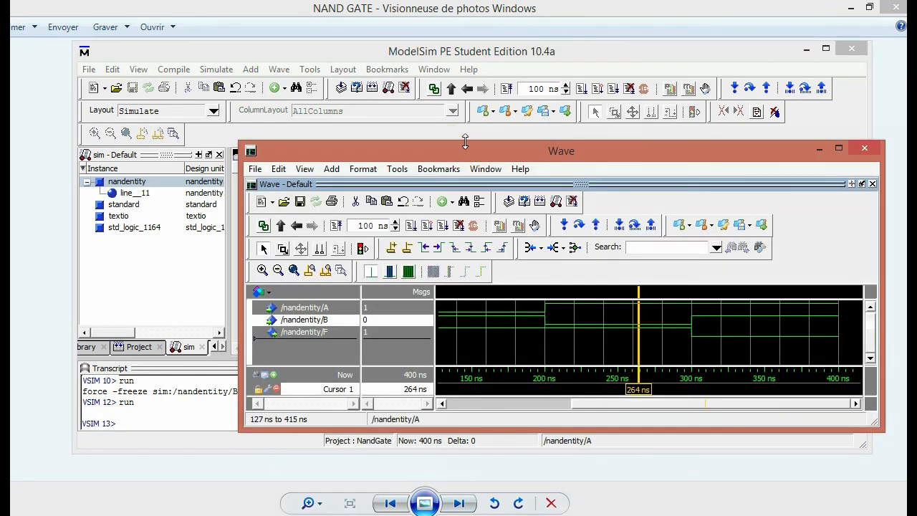
left_click_drag(562, 151, 562, 63)
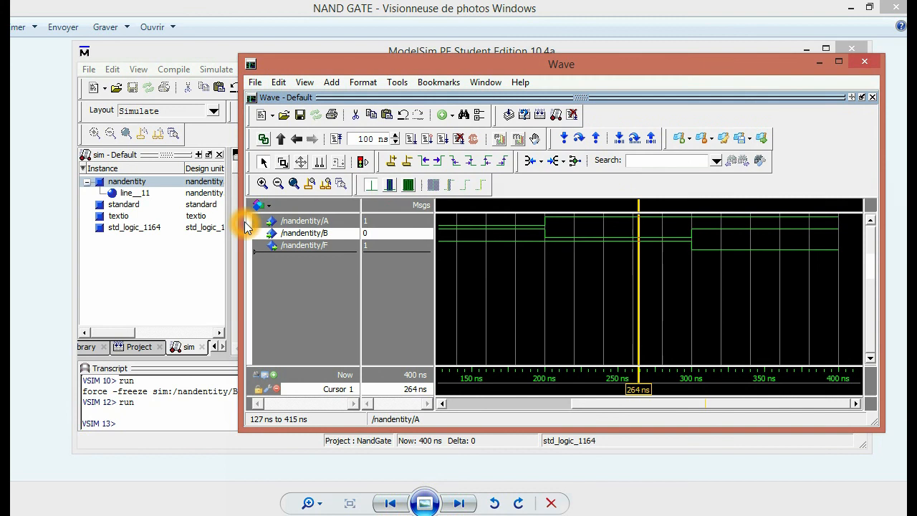
left_click(865, 60)
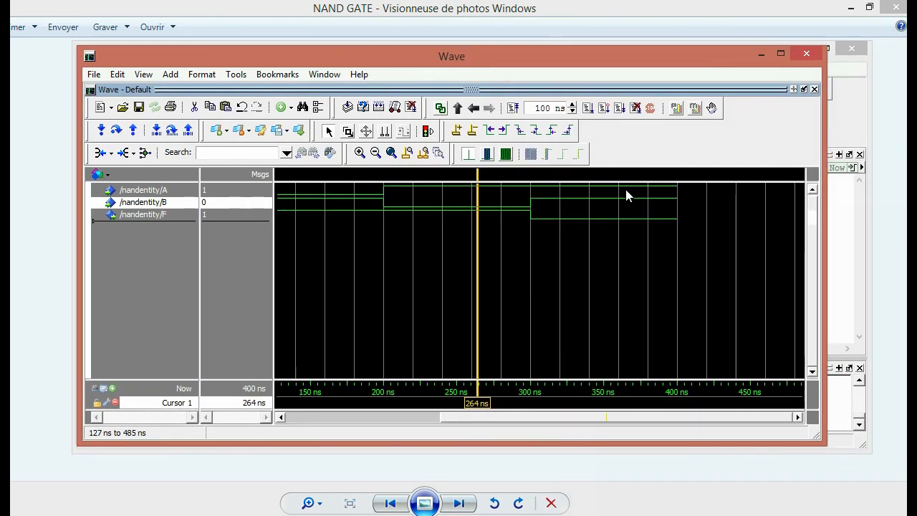
left_click(629, 198)
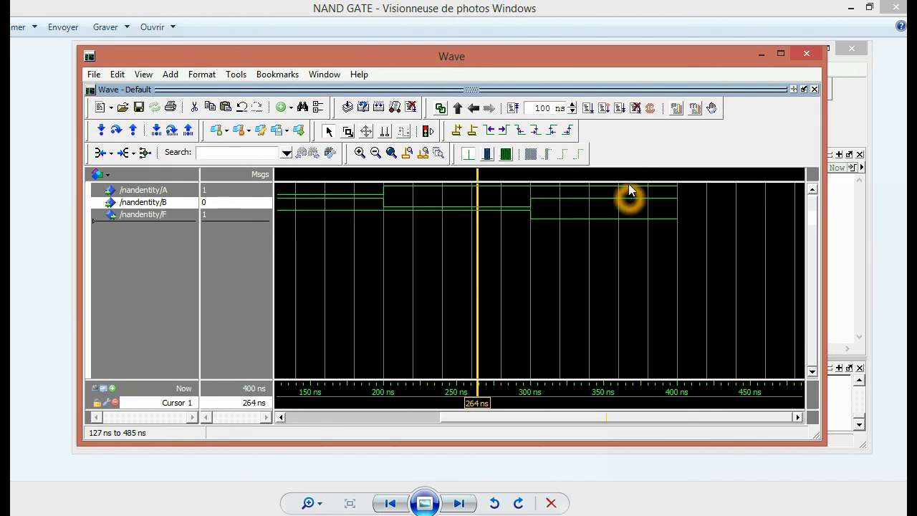
mouse_move(530, 218)
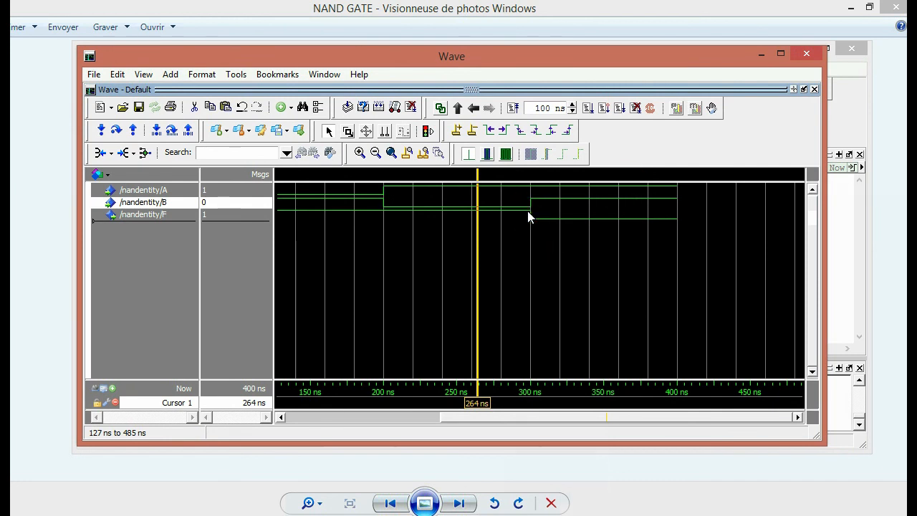